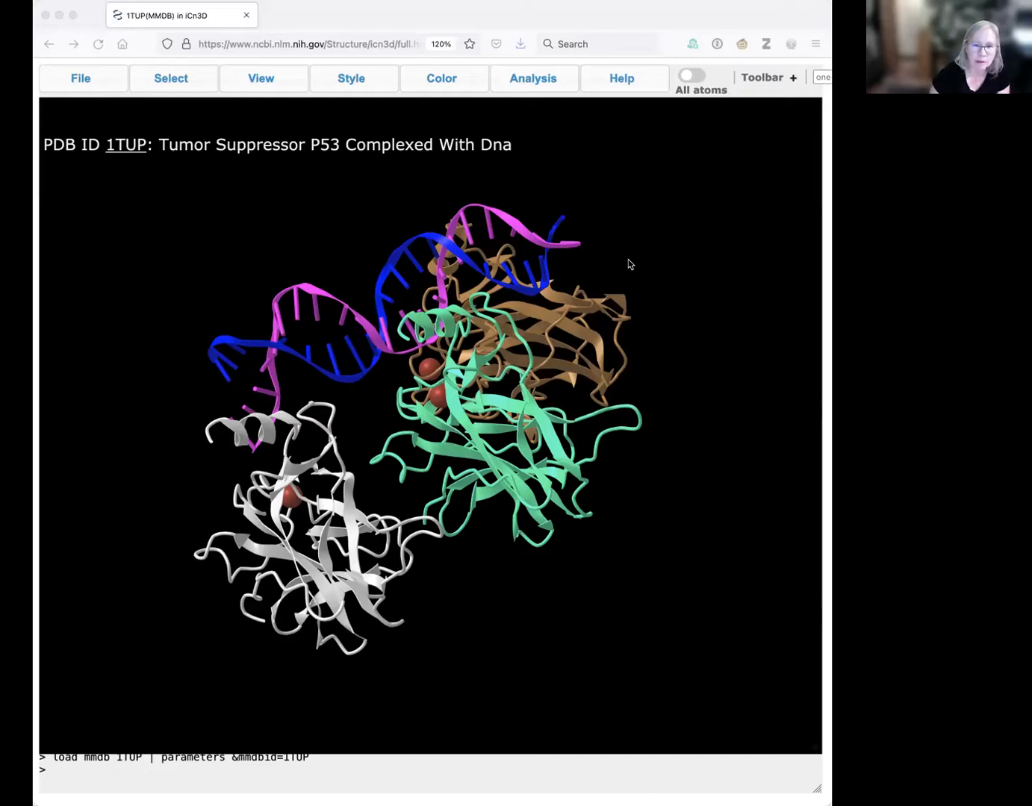
pyautogui.moveTo(665, 251)
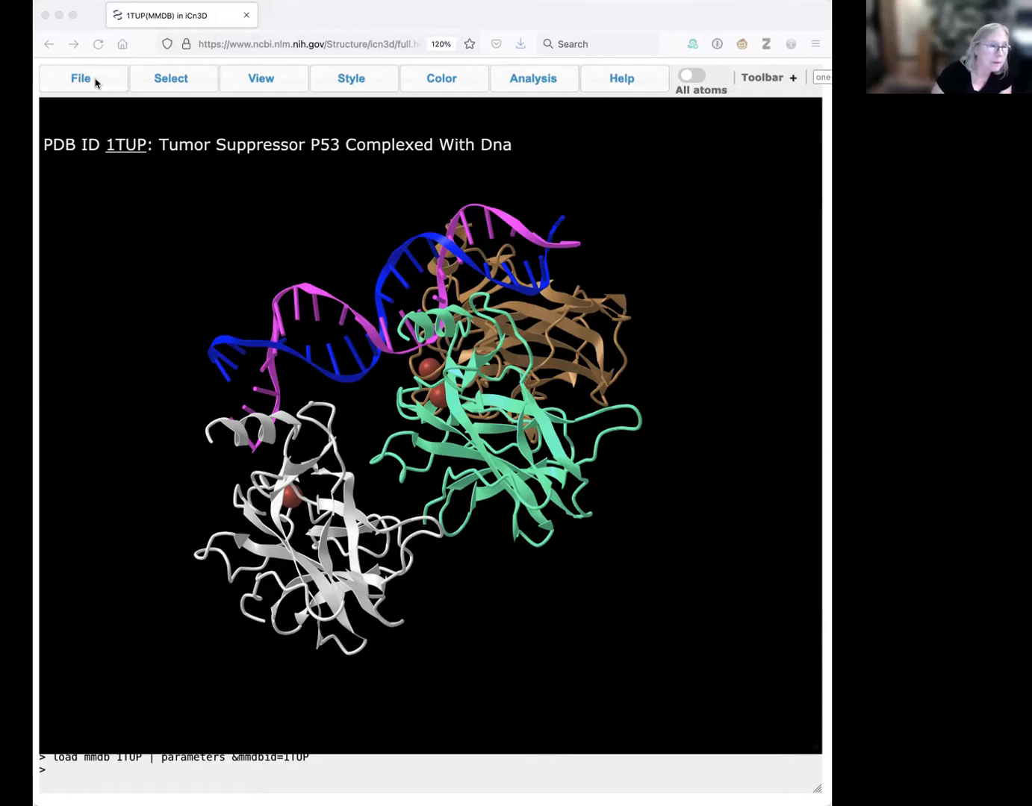
# Retrieve and load the crotoxin structure by its ID 3R0L
pyautogui.click(81, 78)
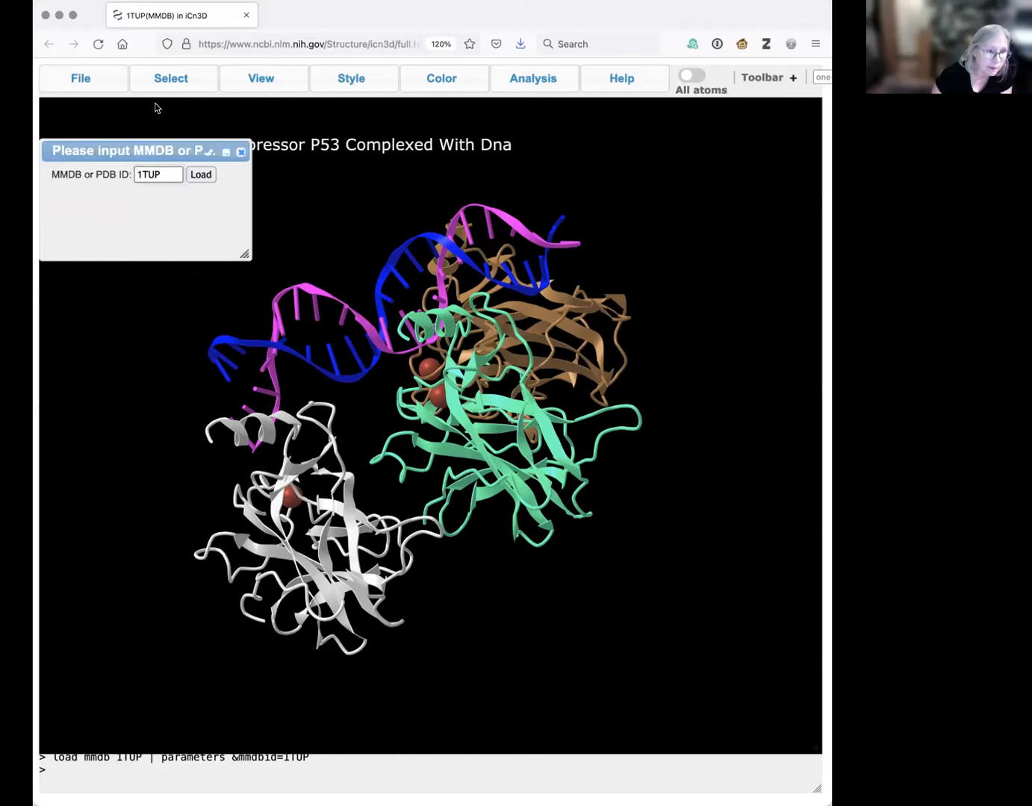
pyautogui.write('3')
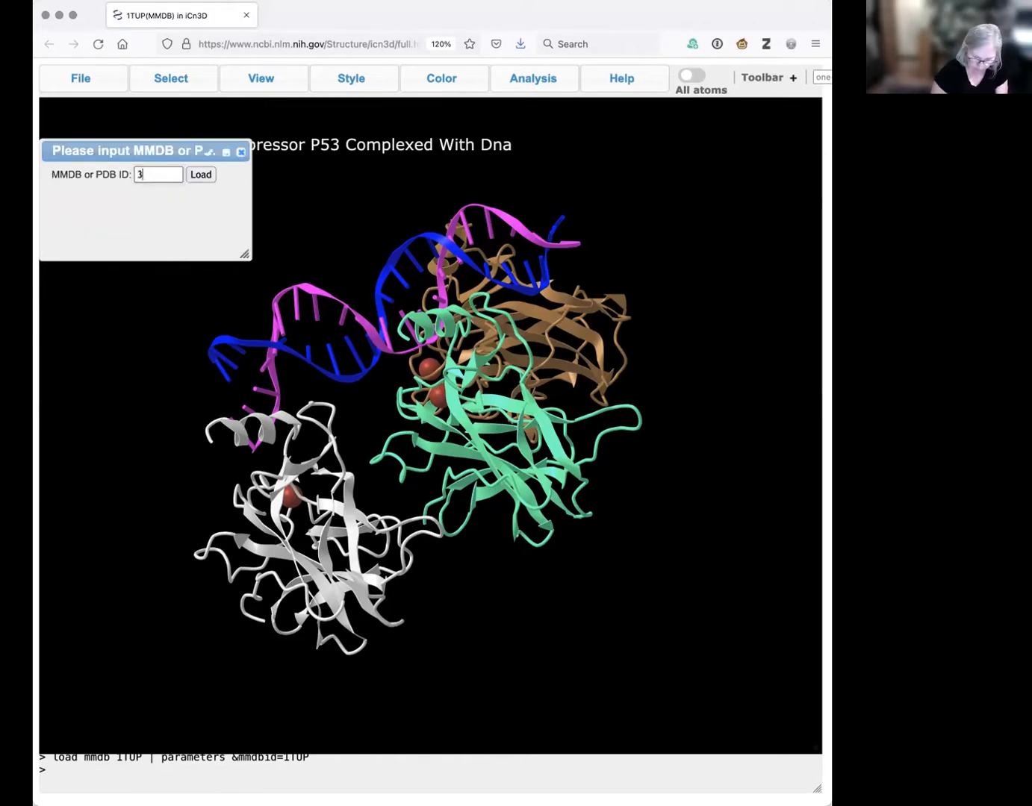
pyautogui.write('R0L')
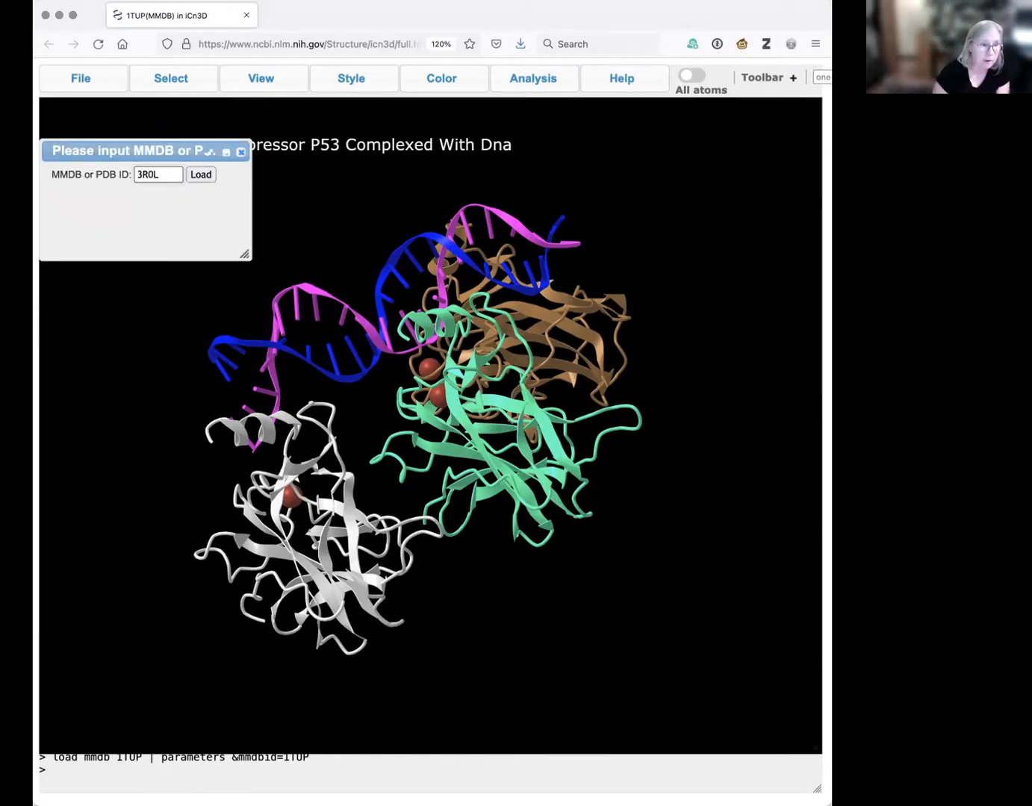
pyautogui.click(200, 173)
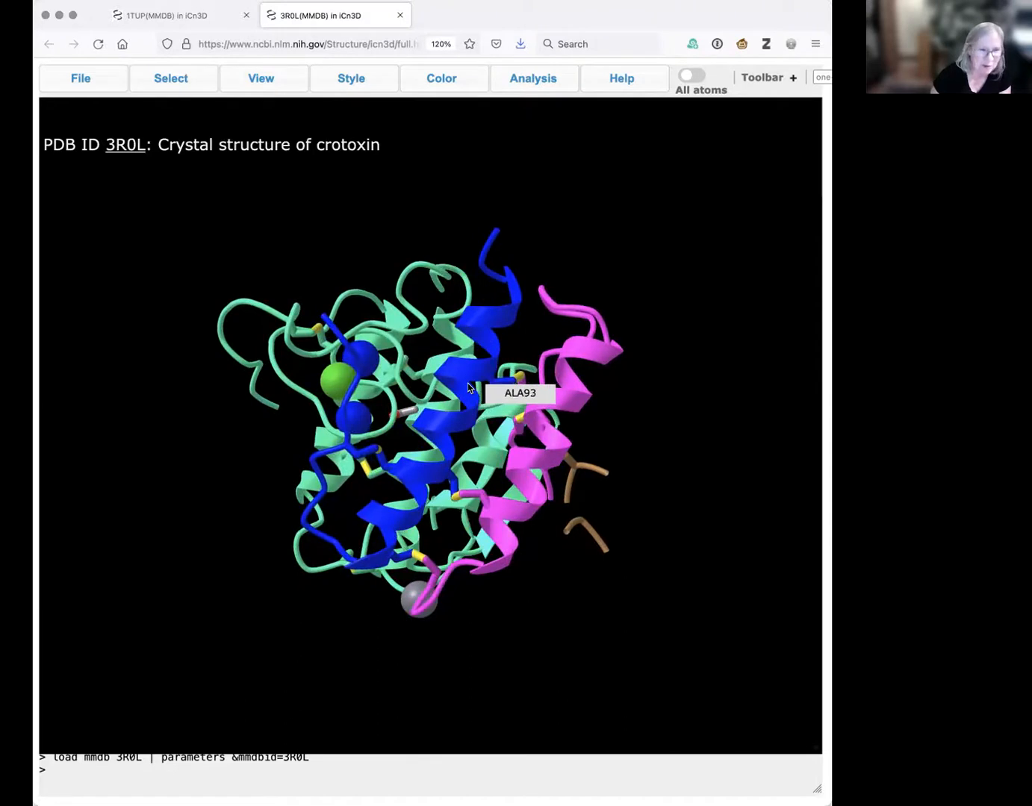
pyautogui.moveTo(499, 111)
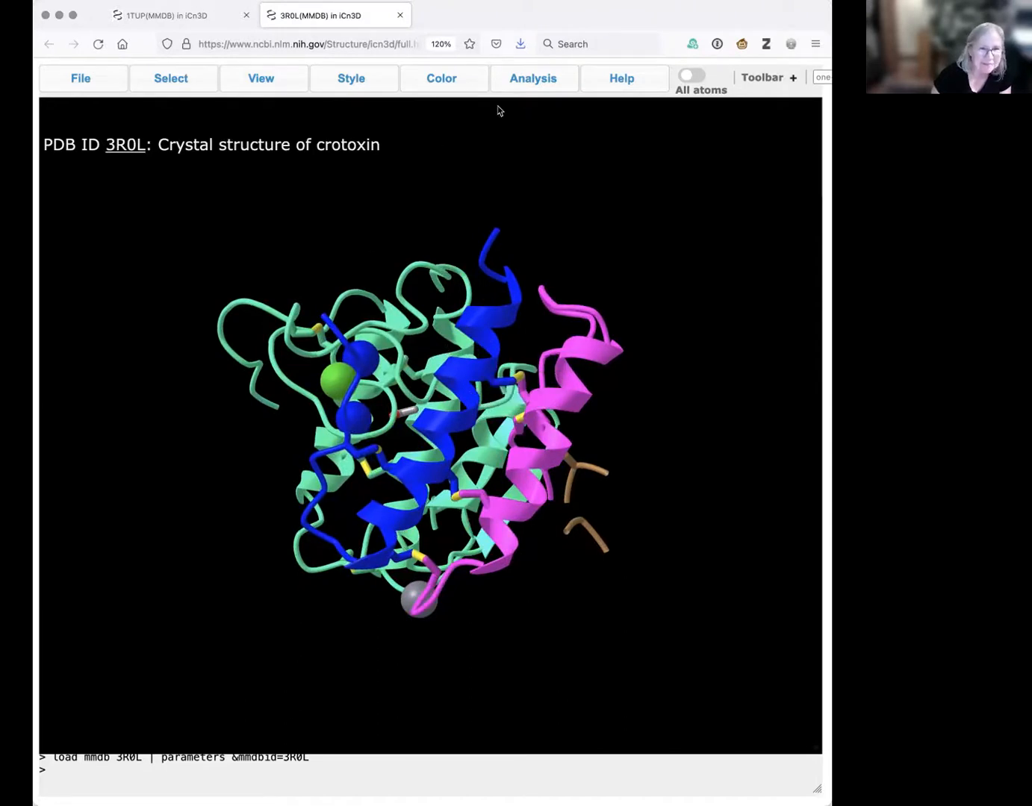
# Show Sequences & Annotations in Details view, scrolled down to the bound chemicals
pyautogui.click(533, 78)
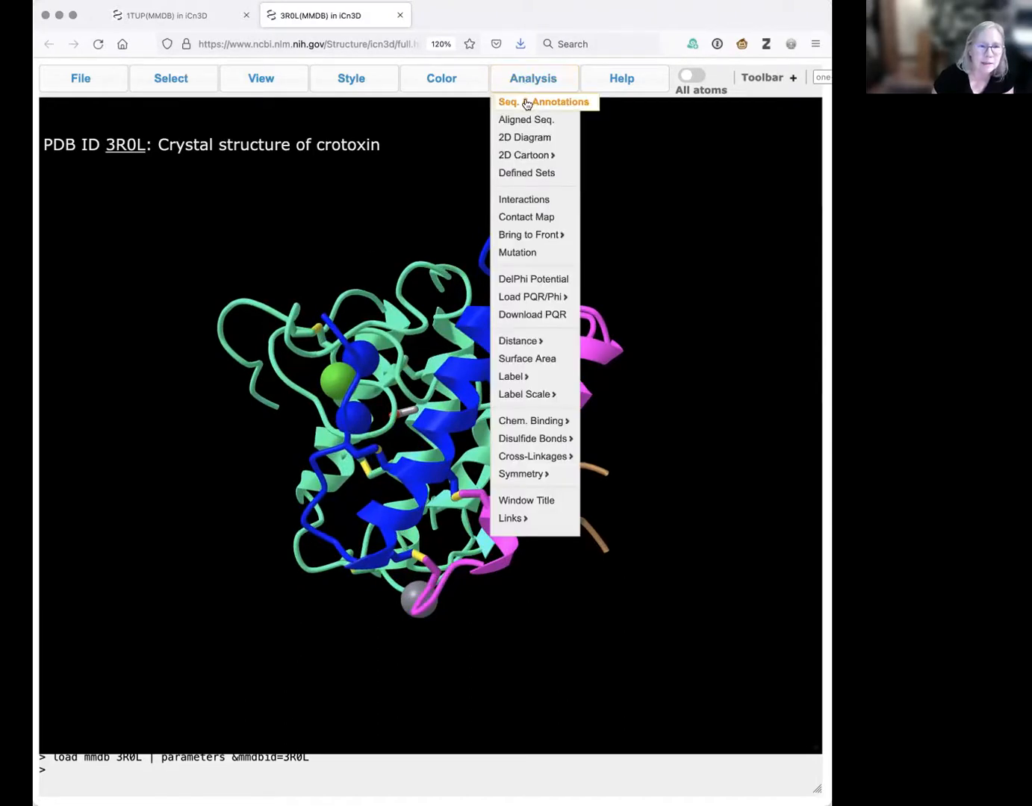
pyautogui.click(544, 101)
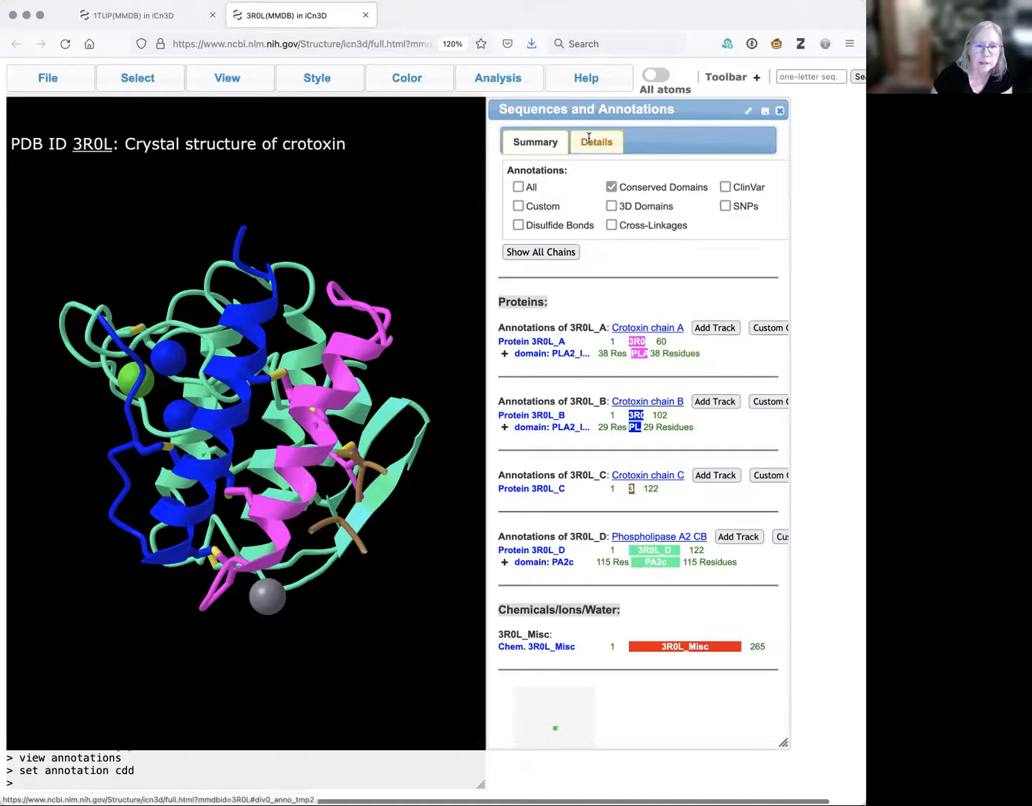
pyautogui.click(596, 142)
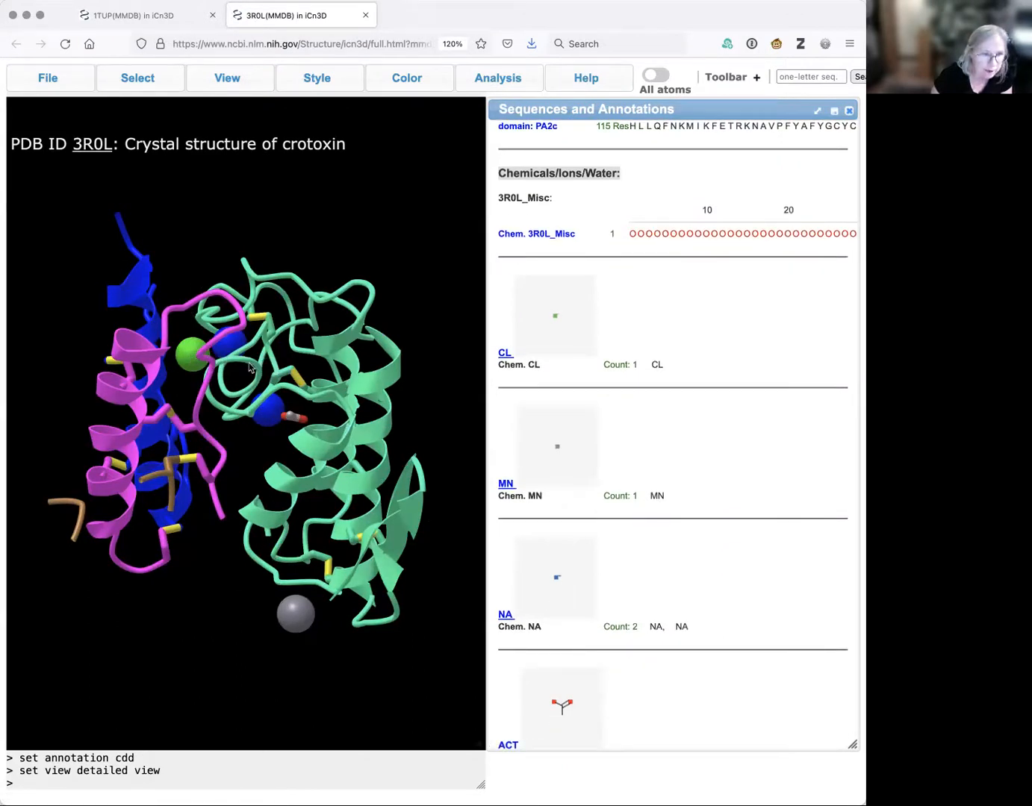
pyautogui.scroll(-3)
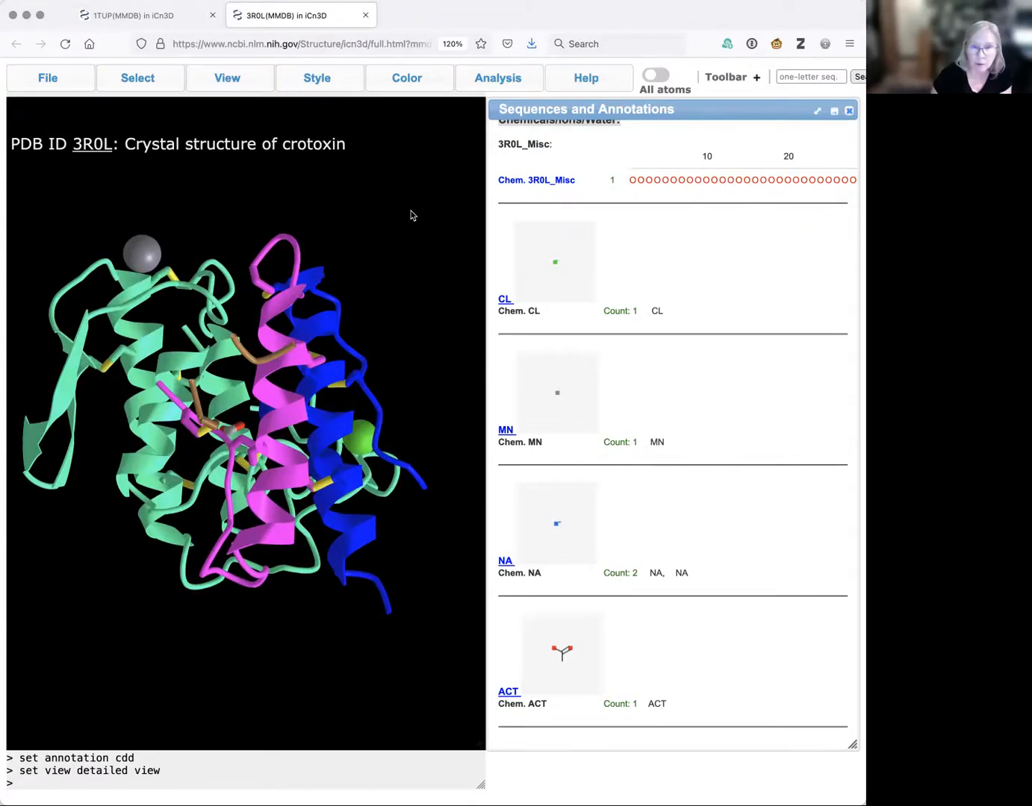
# In the Interactions tool, keep only Salt Bridge/Ionic checked with a 4 Å threshold
pyautogui.click(499, 78)
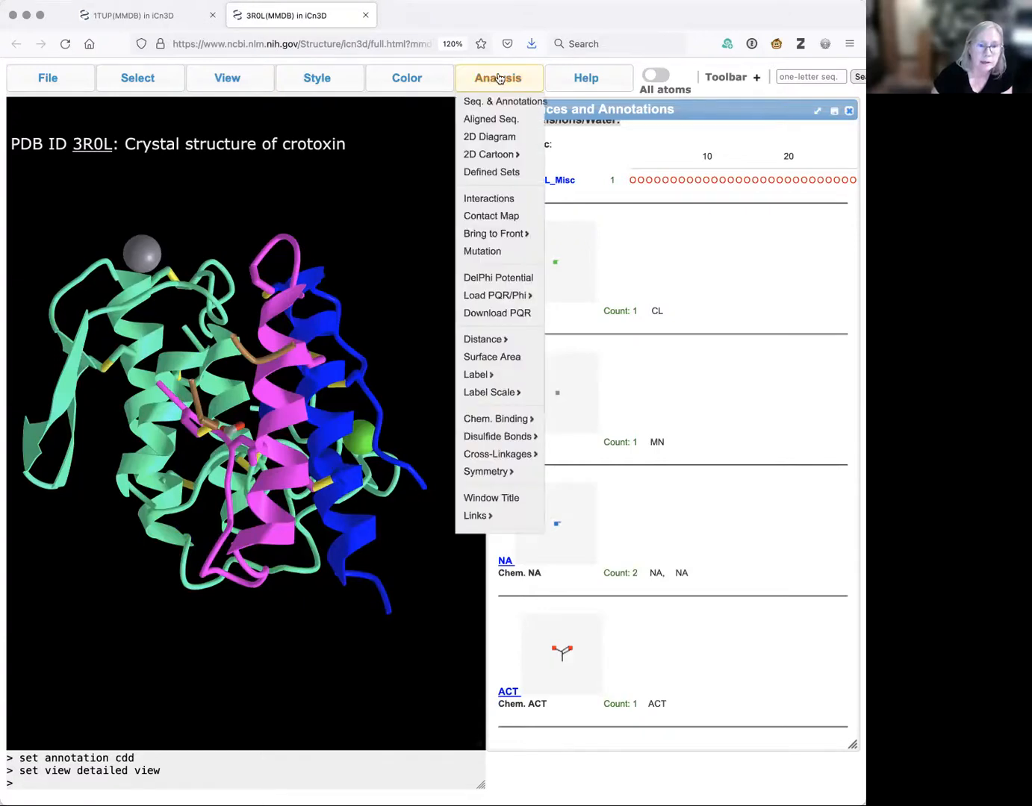
pyautogui.moveTo(491, 197)
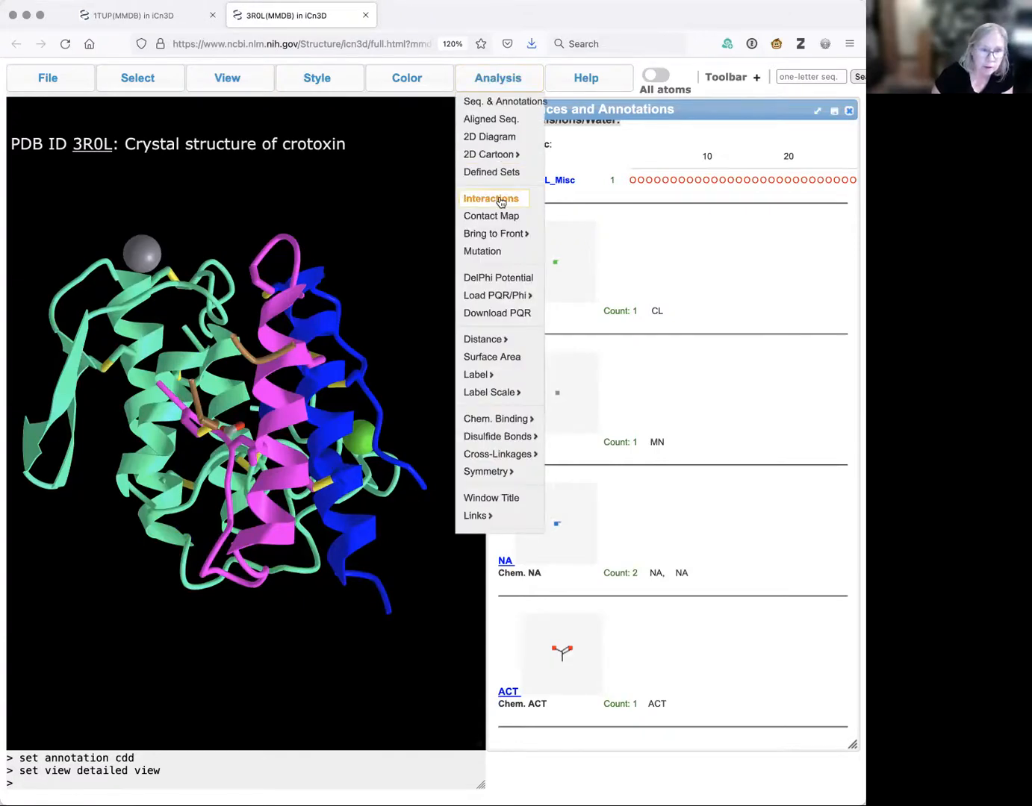
pyautogui.click(490, 199)
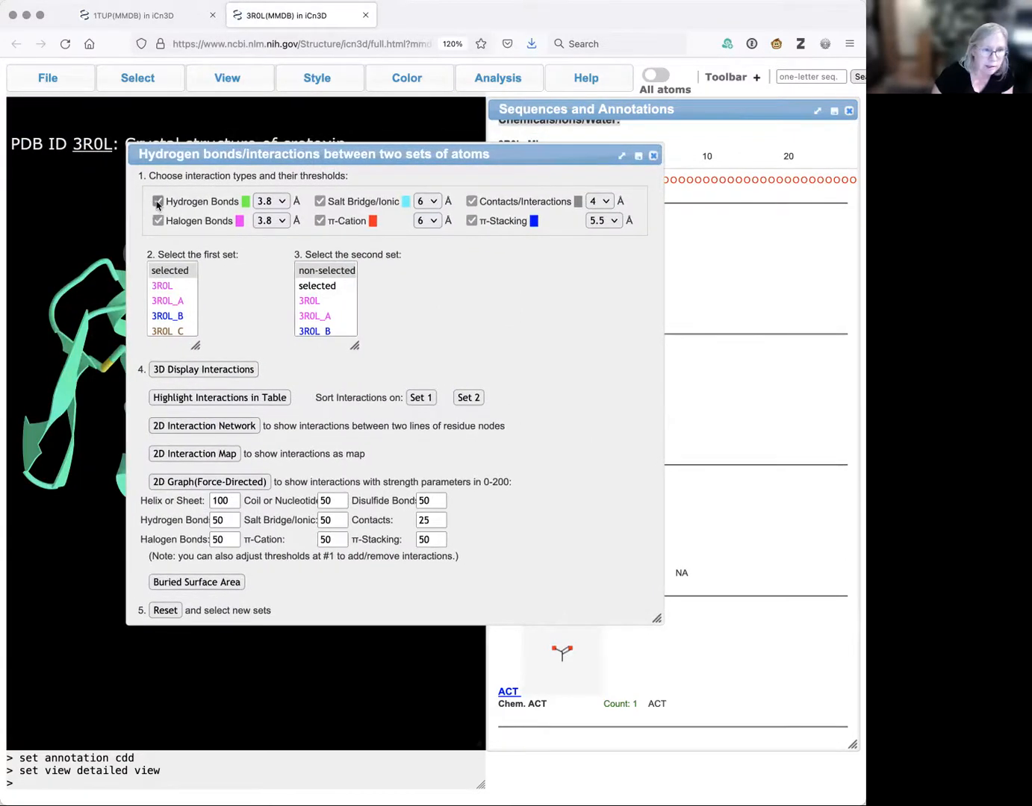
pyautogui.click(157, 200)
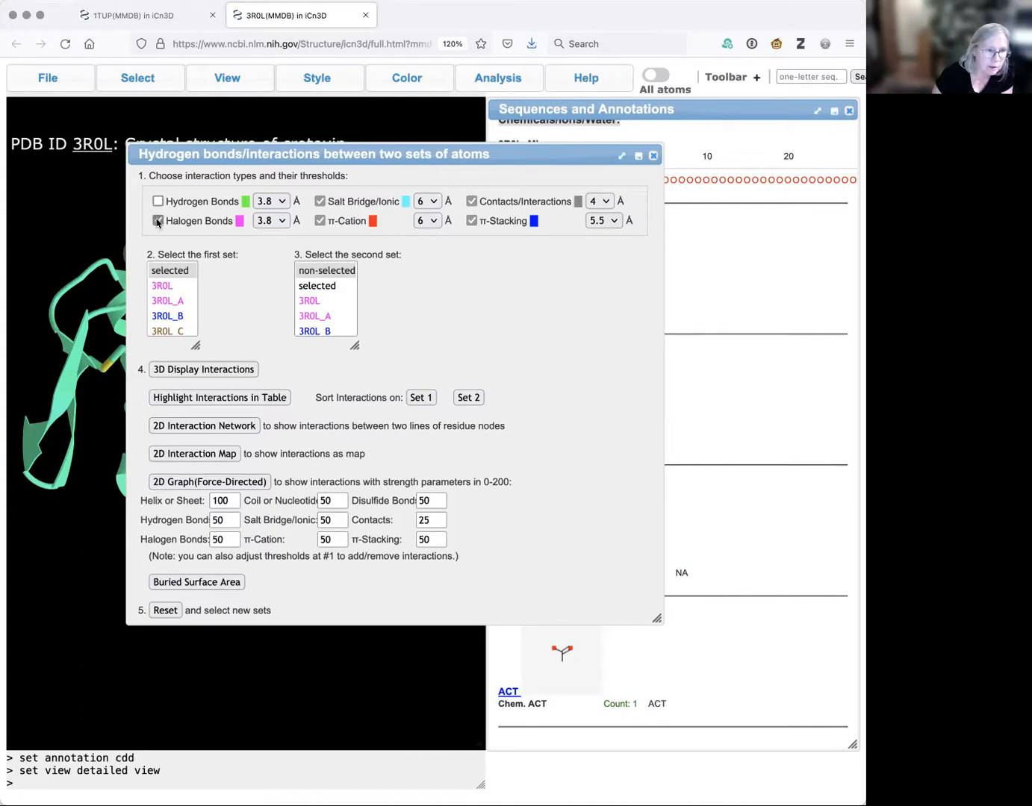
pyautogui.click(157, 221)
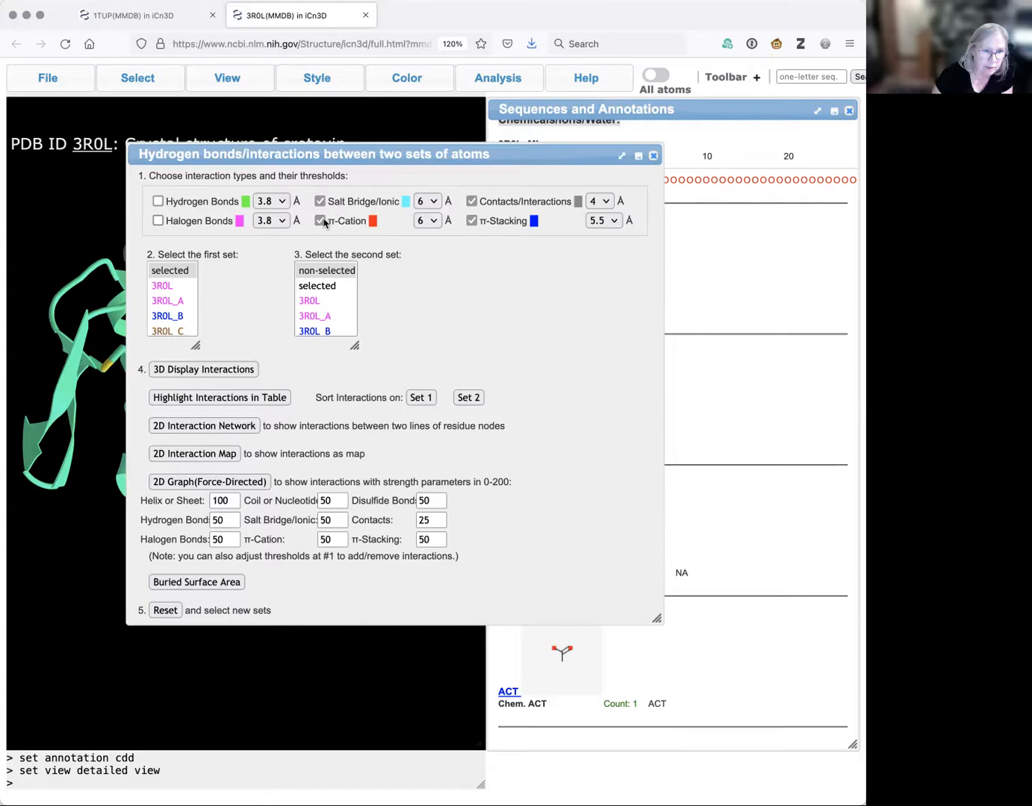
pyautogui.click(320, 221)
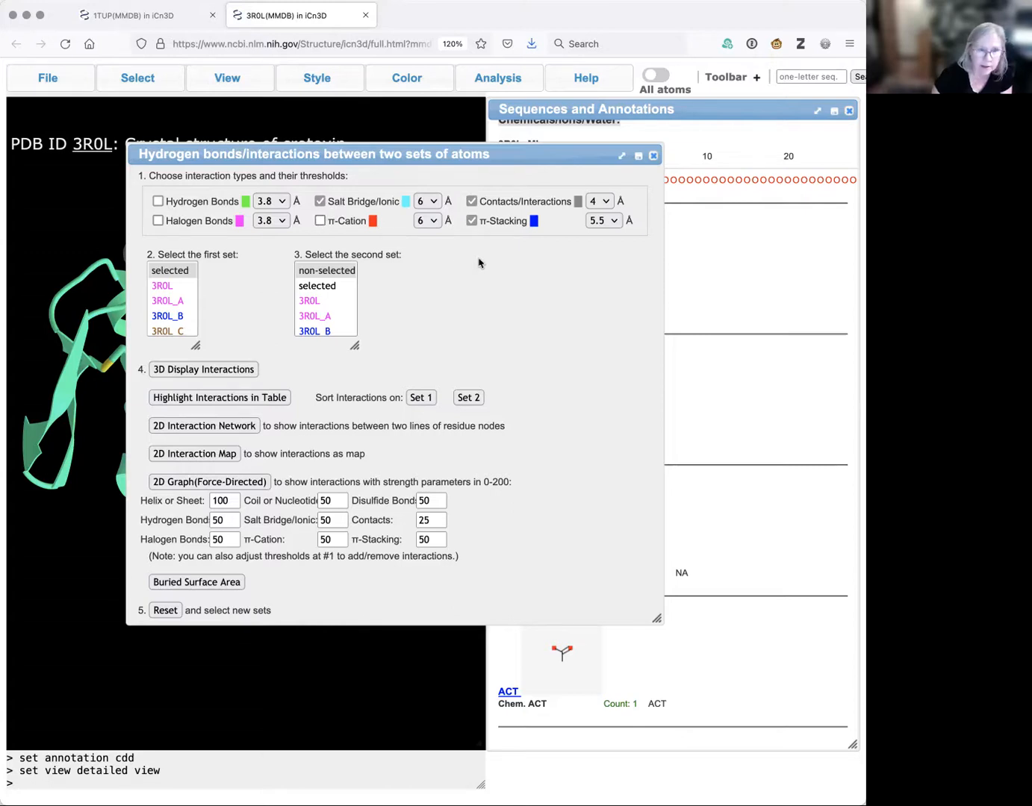
pyautogui.click(472, 200)
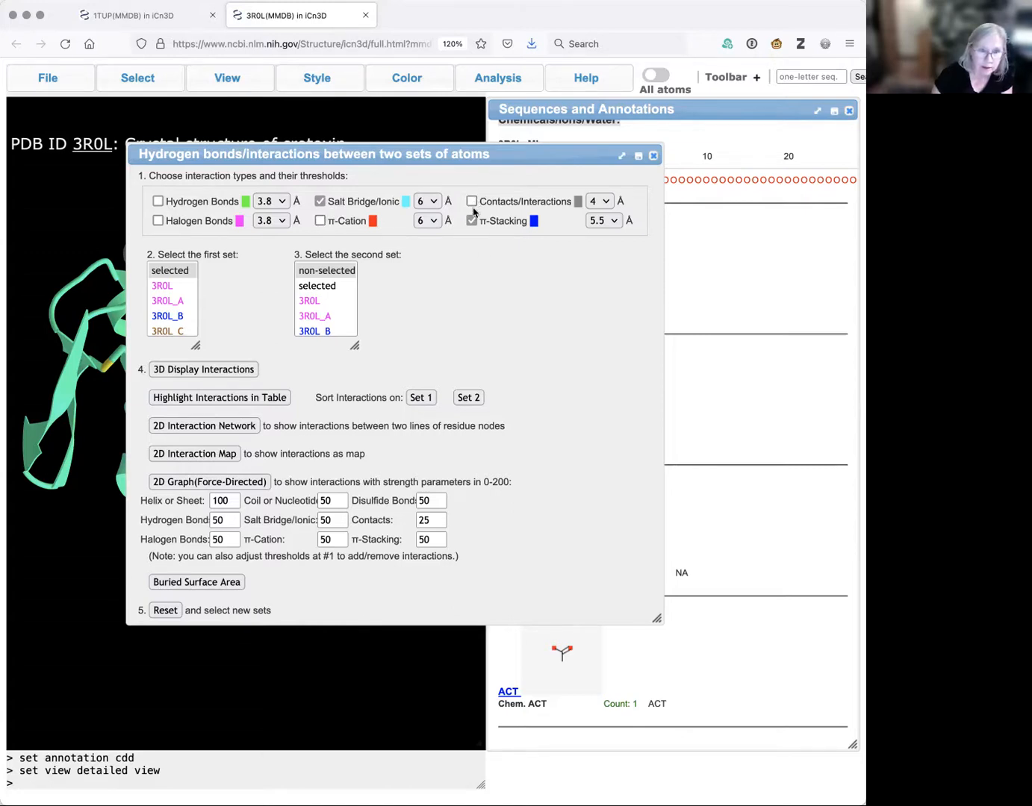
pyautogui.click(472, 221)
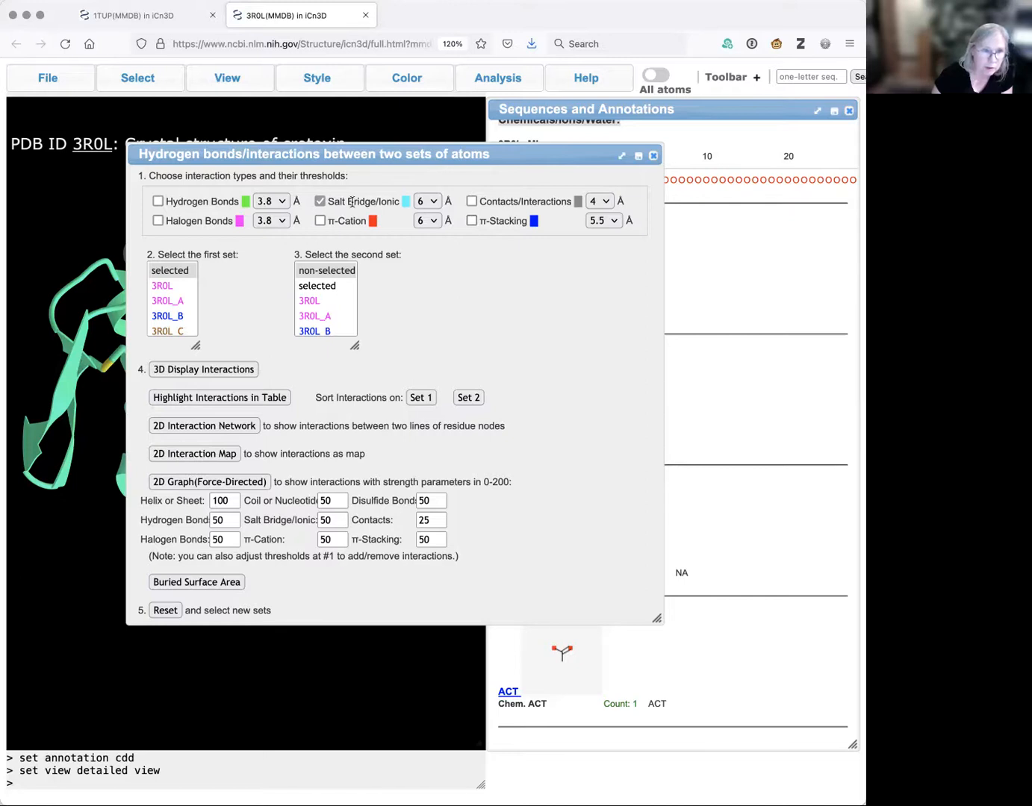
pyautogui.click(427, 200)
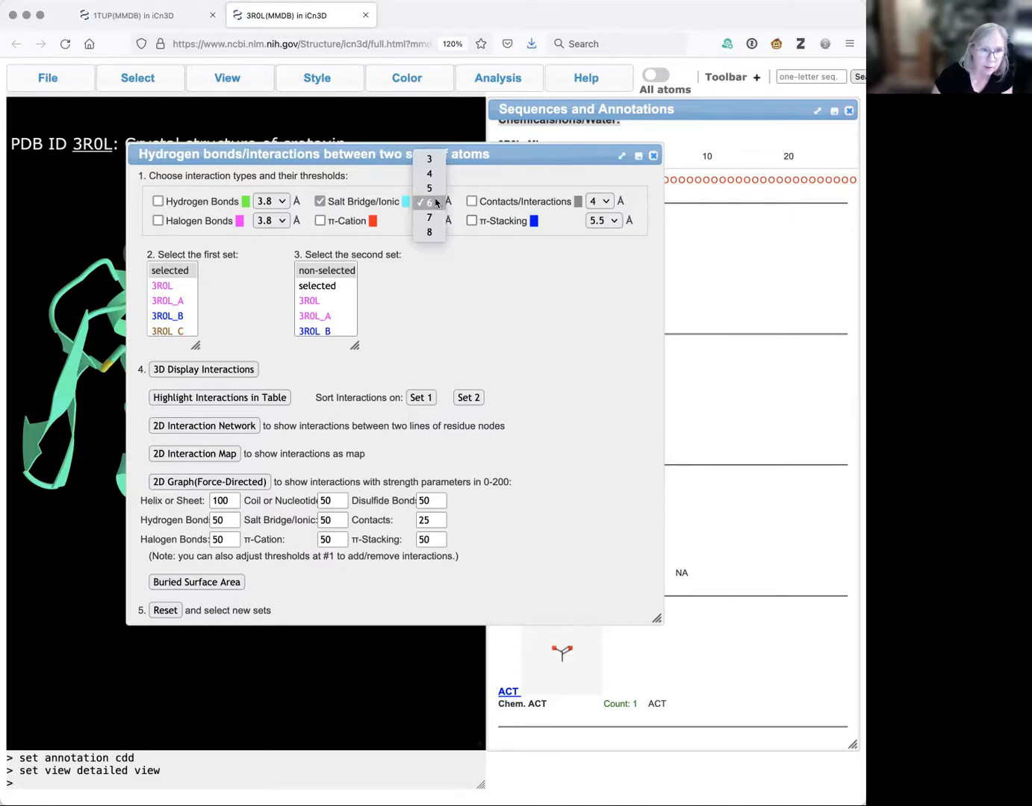
pyautogui.click(427, 218)
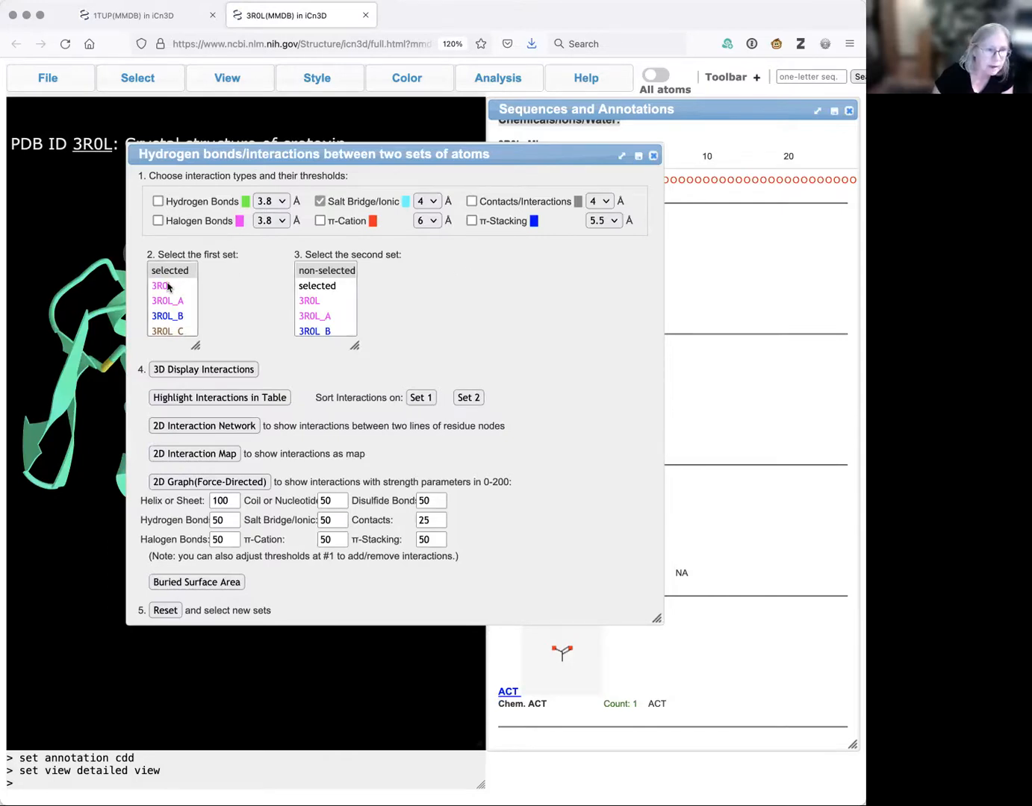
# Choose 3R0L as both atom sets and display the found salt bridges in 3D
pyautogui.click(160, 286)
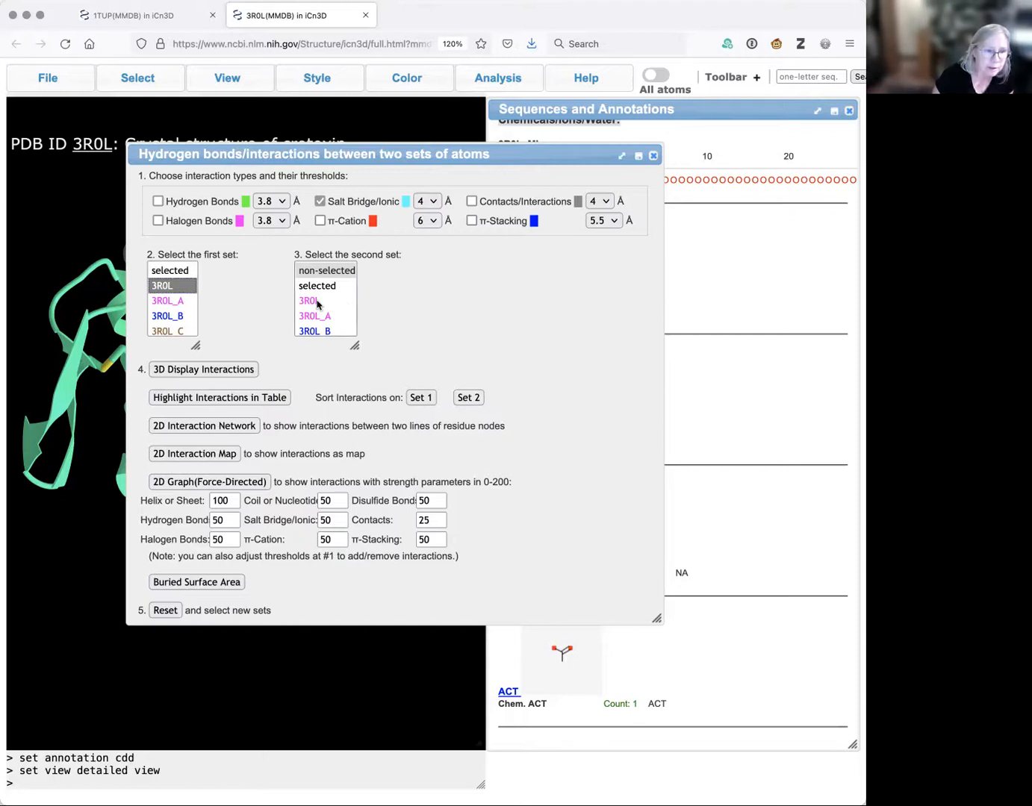
pyautogui.click(309, 302)
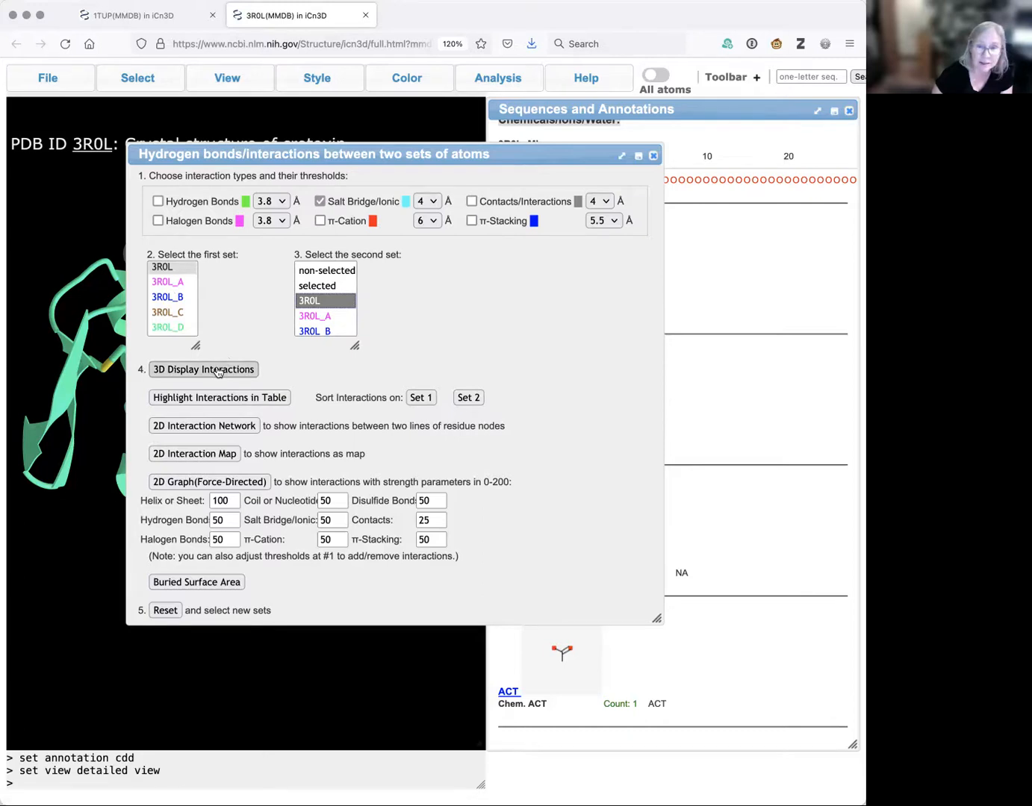
pyautogui.click(204, 371)
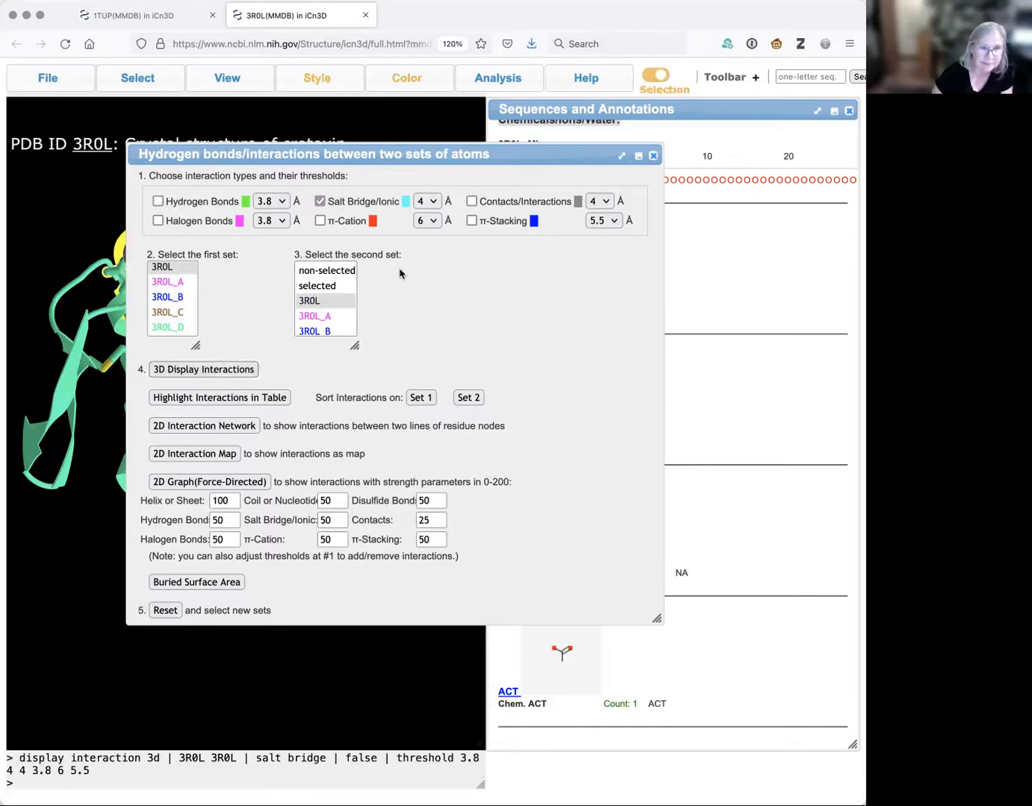
# Close the interactions dialog and browse the View, Style and Color menus
pyautogui.click(654, 156)
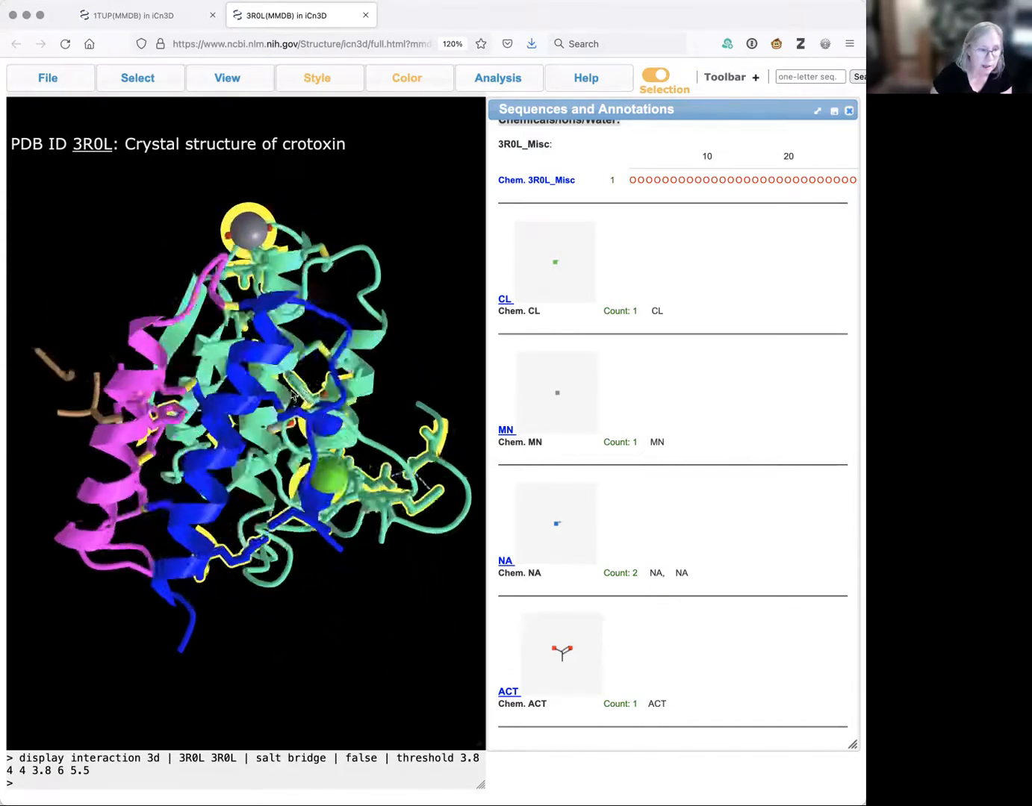
pyautogui.click(227, 78)
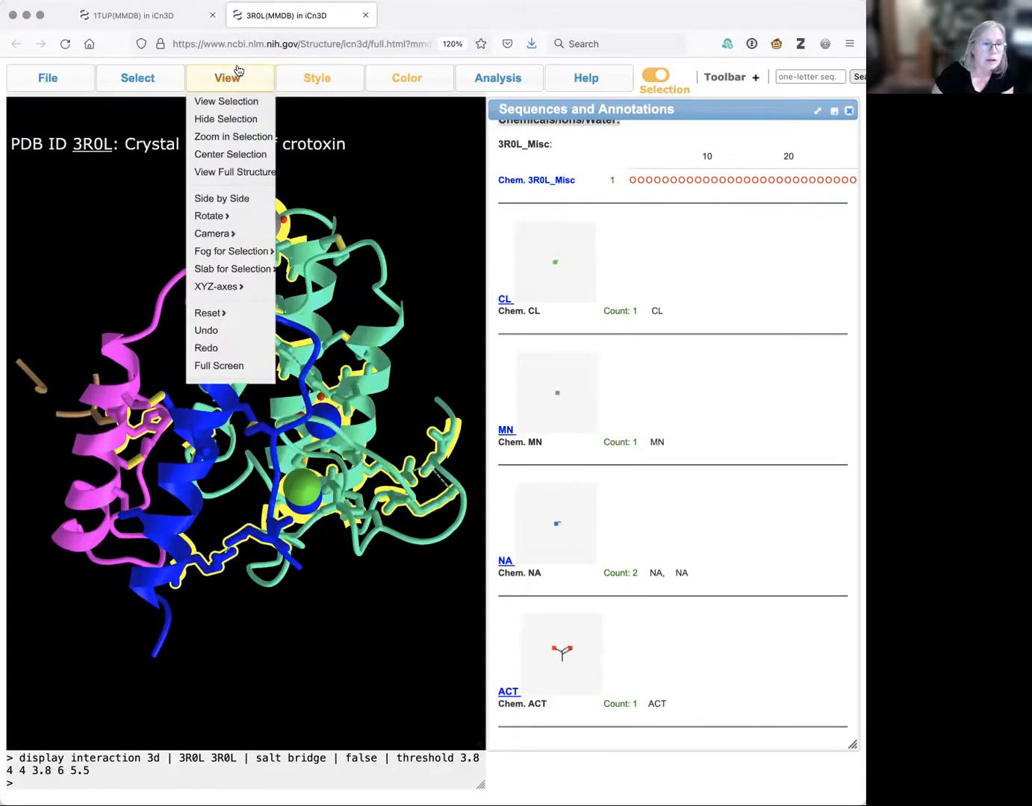
pyautogui.click(317, 78)
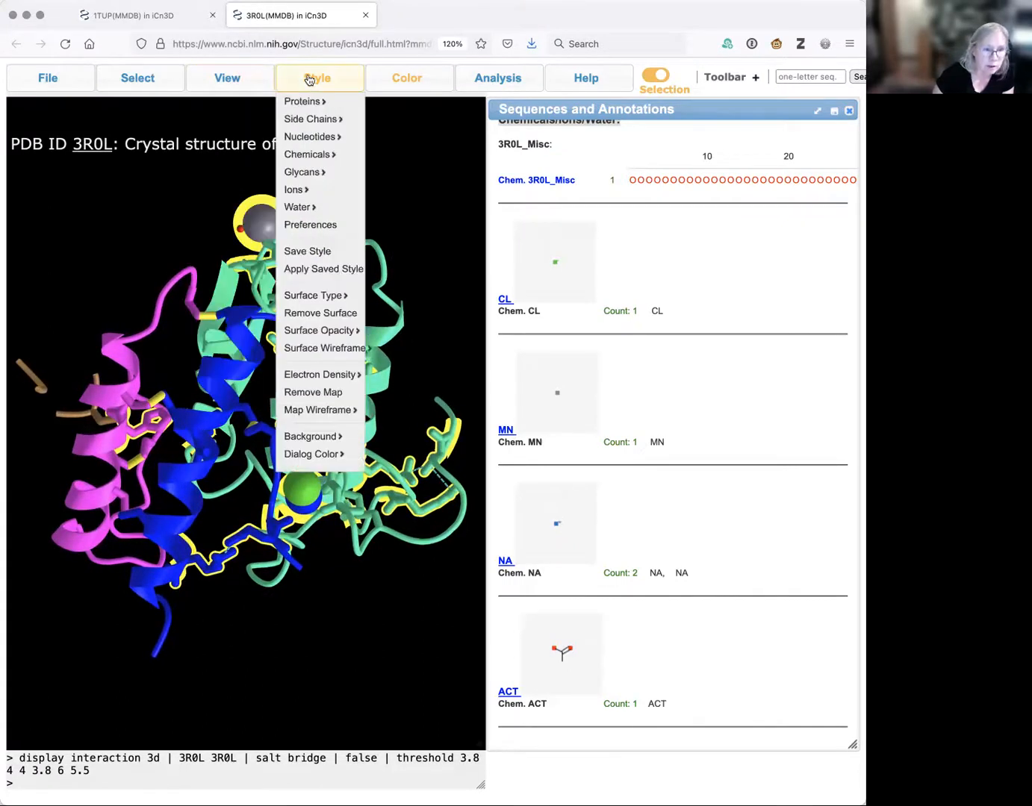
pyautogui.click(406, 78)
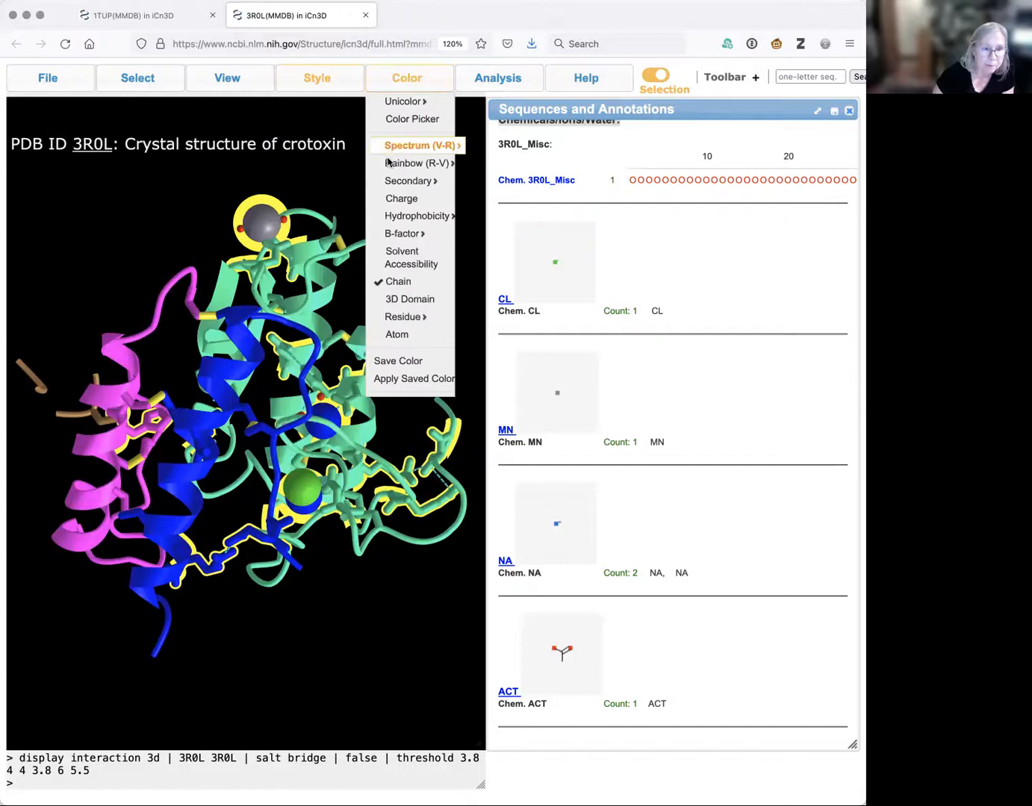
# Colour the crotoxin structure by residue charge
pyautogui.click(402, 197)
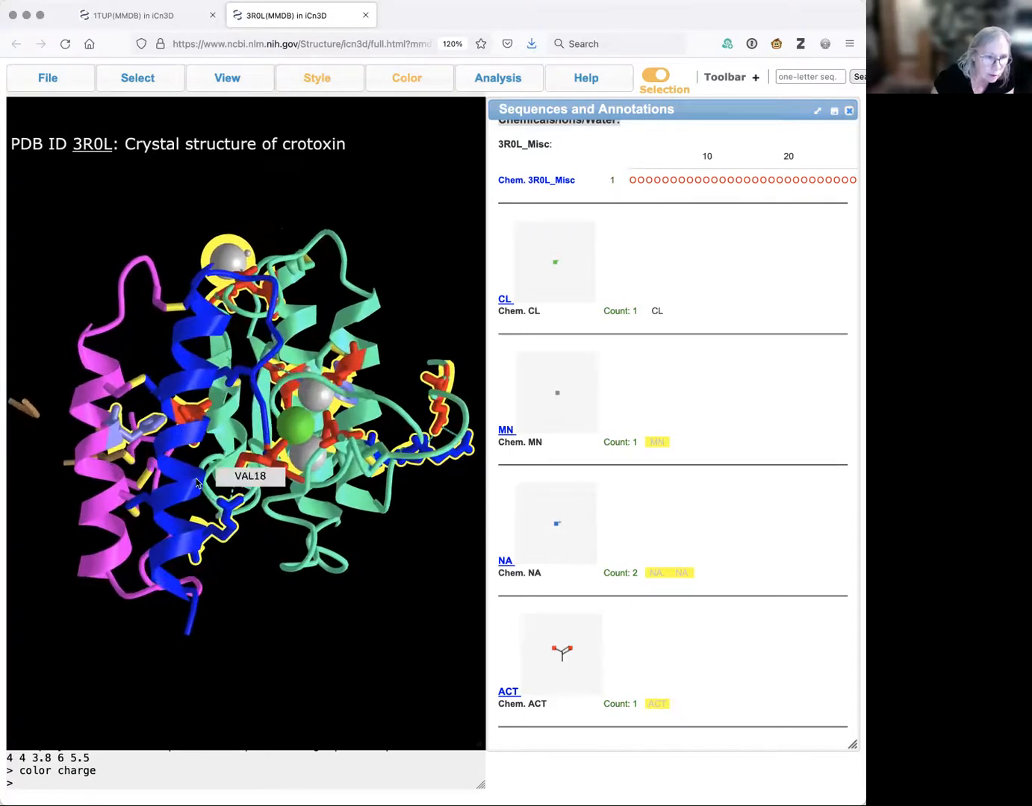
pyautogui.moveTo(239, 478)
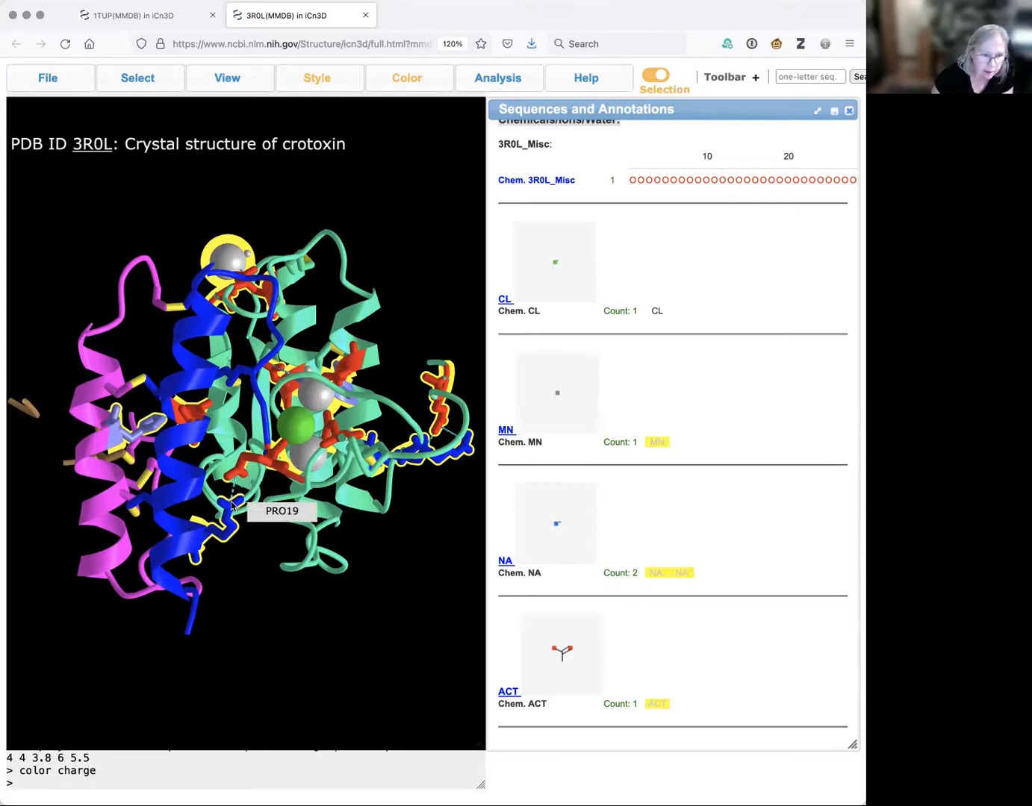
pyautogui.moveTo(233, 515)
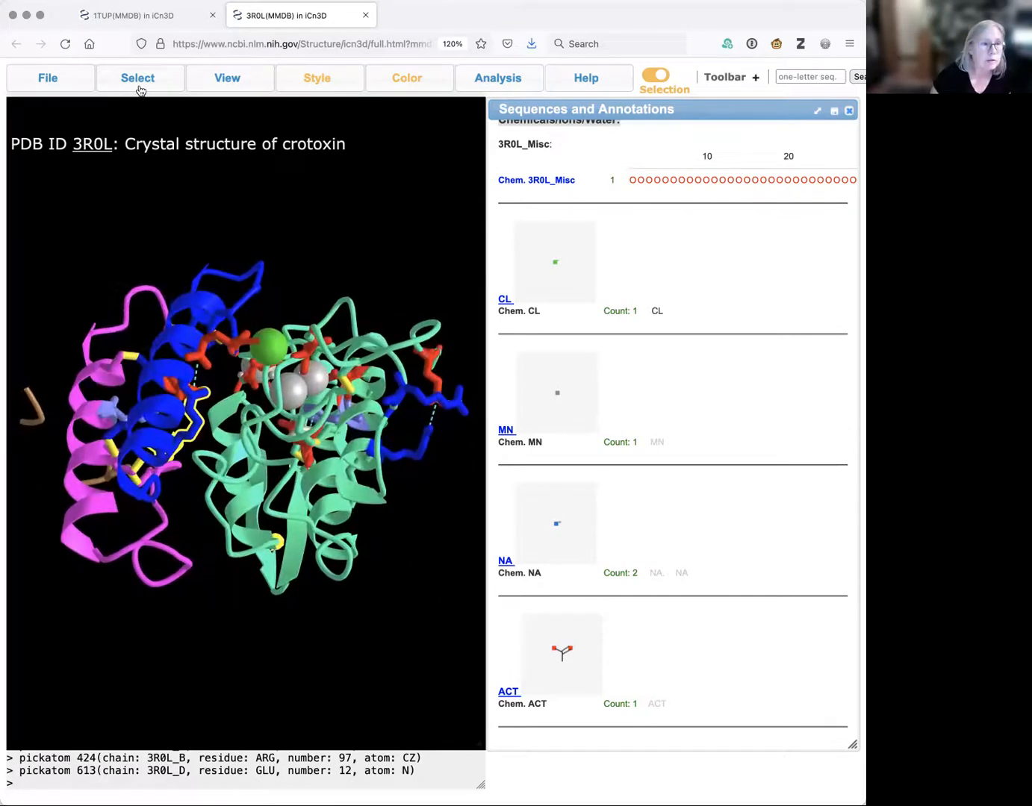
# Turn off highlighting, then pick Arg97 and Glu72 of the chain B salt bridge
pyautogui.click(138, 78)
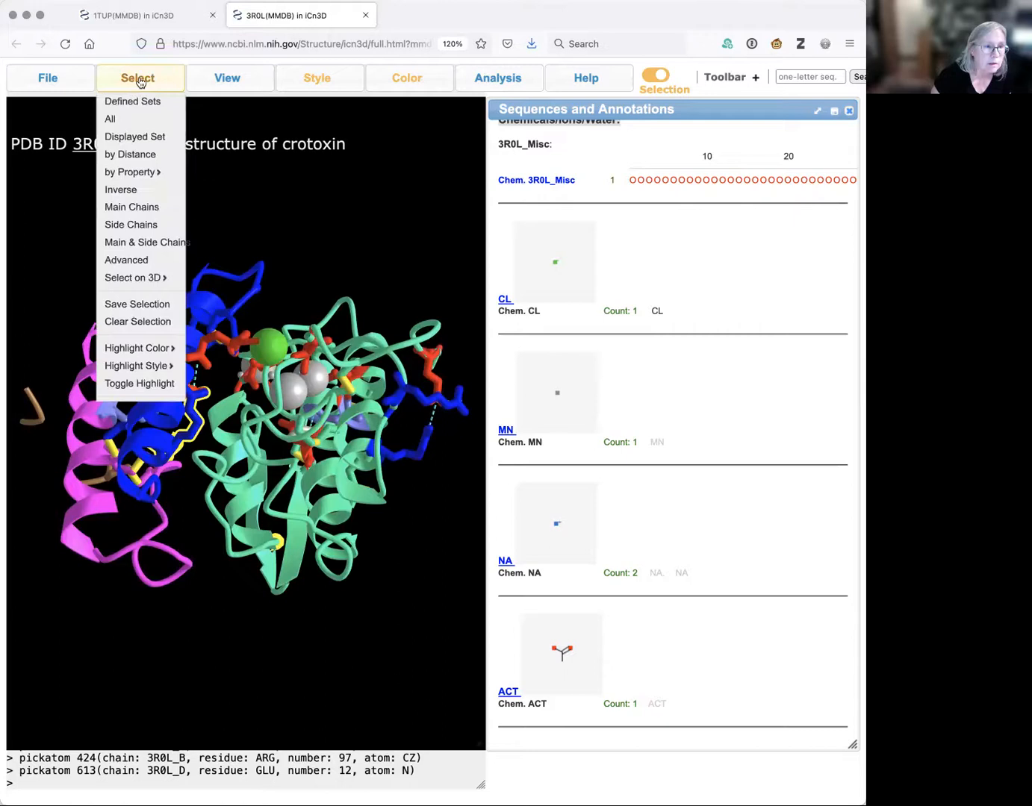
pyautogui.click(140, 382)
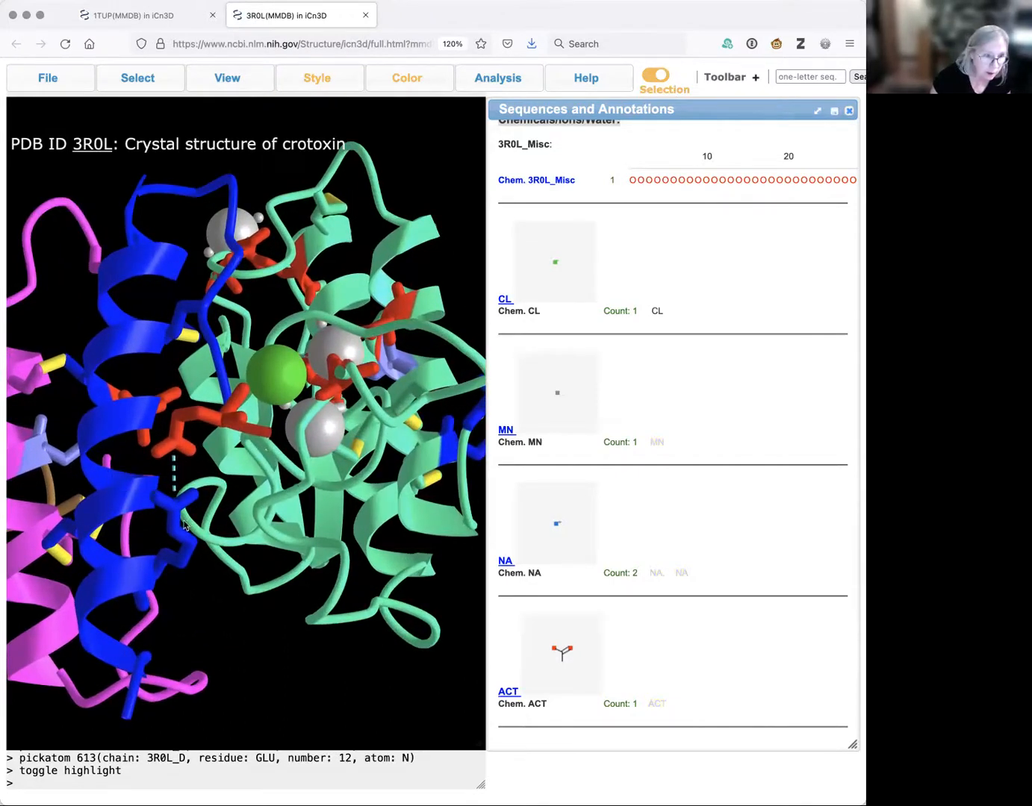
pyautogui.click(174, 455)
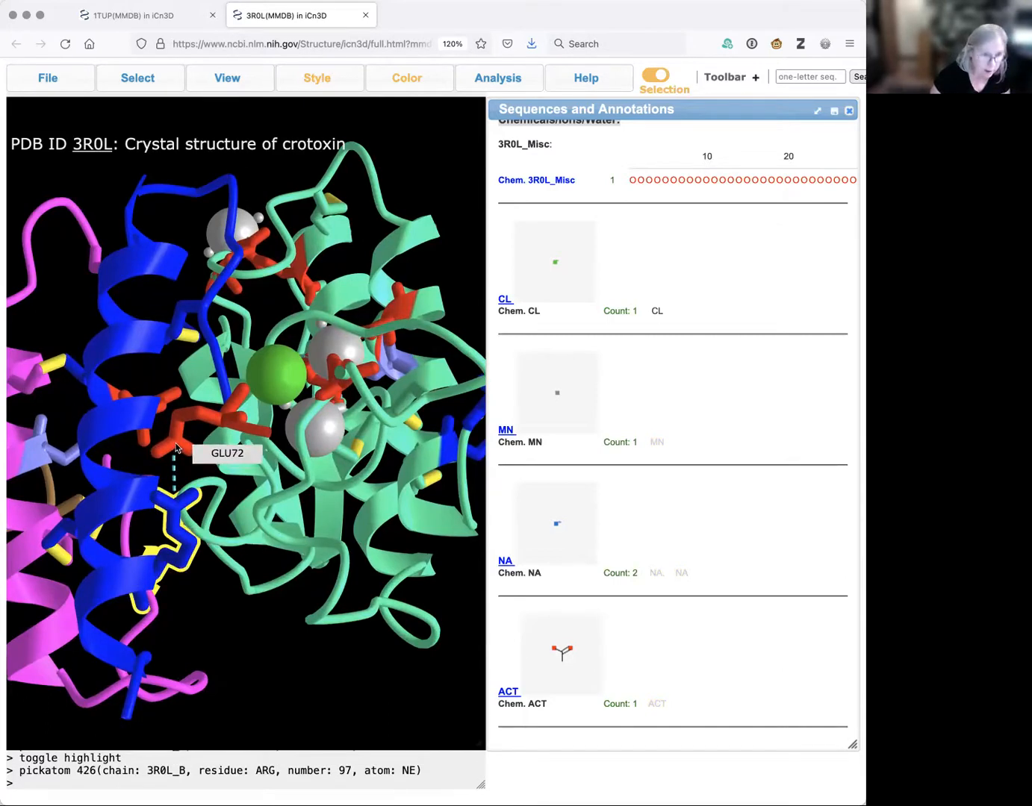
pyautogui.click(180, 448)
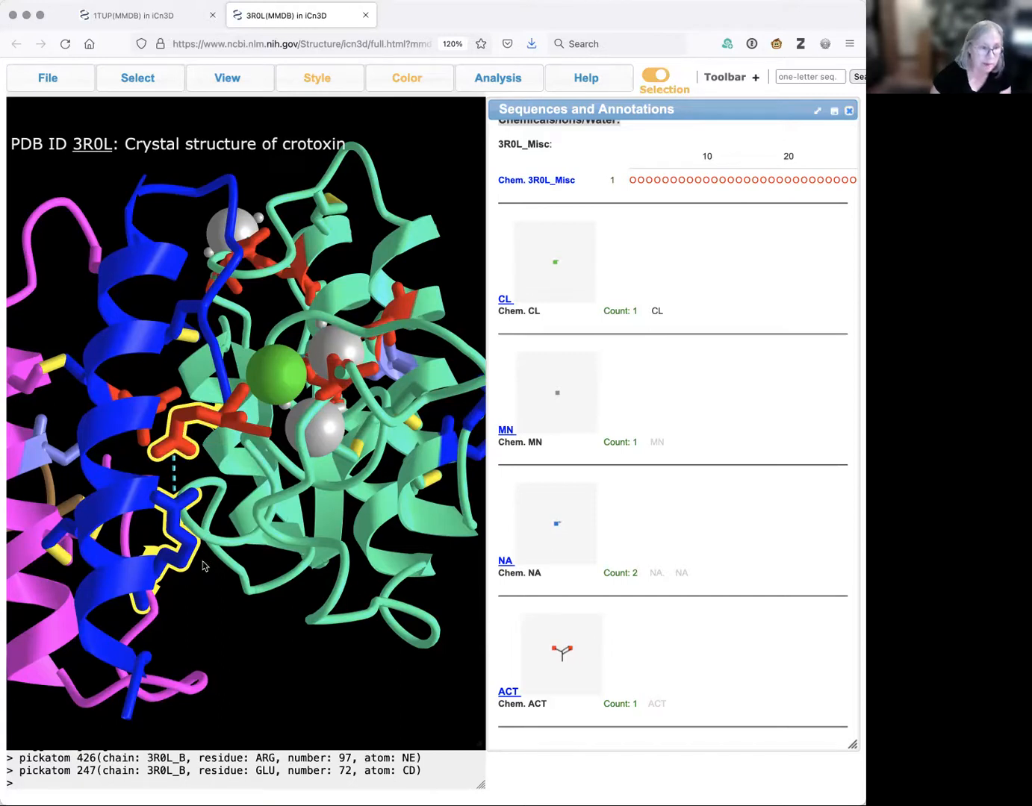
pyautogui.moveTo(175, 513)
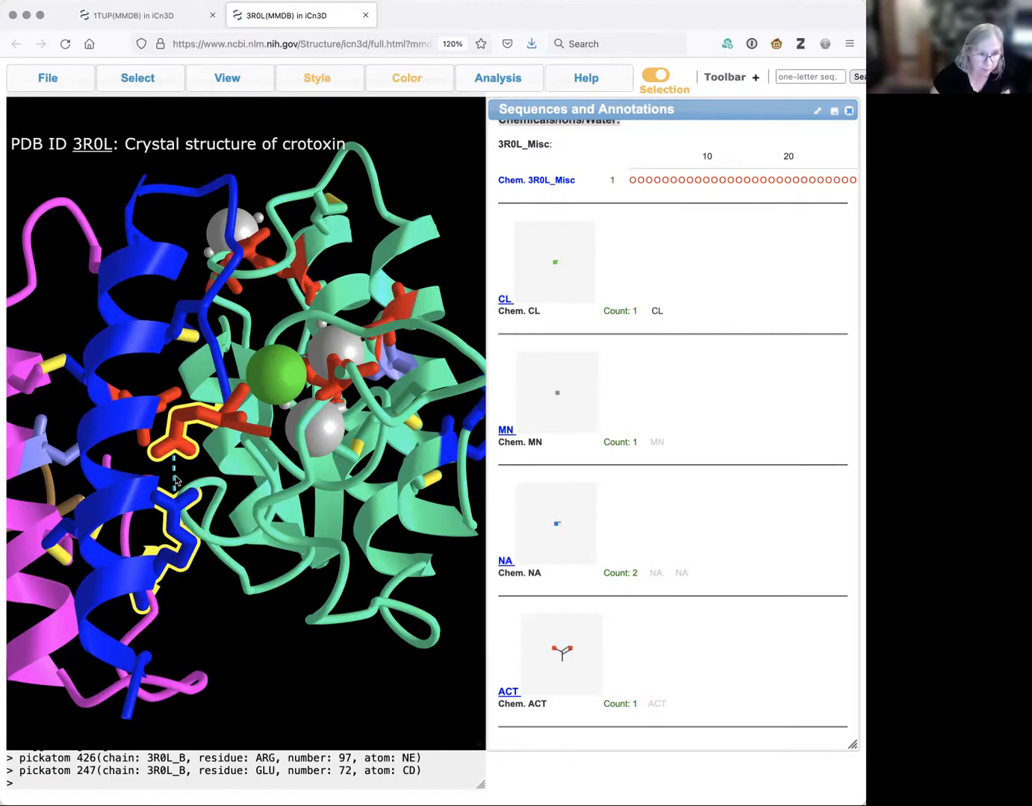
pyautogui.moveTo(174, 468)
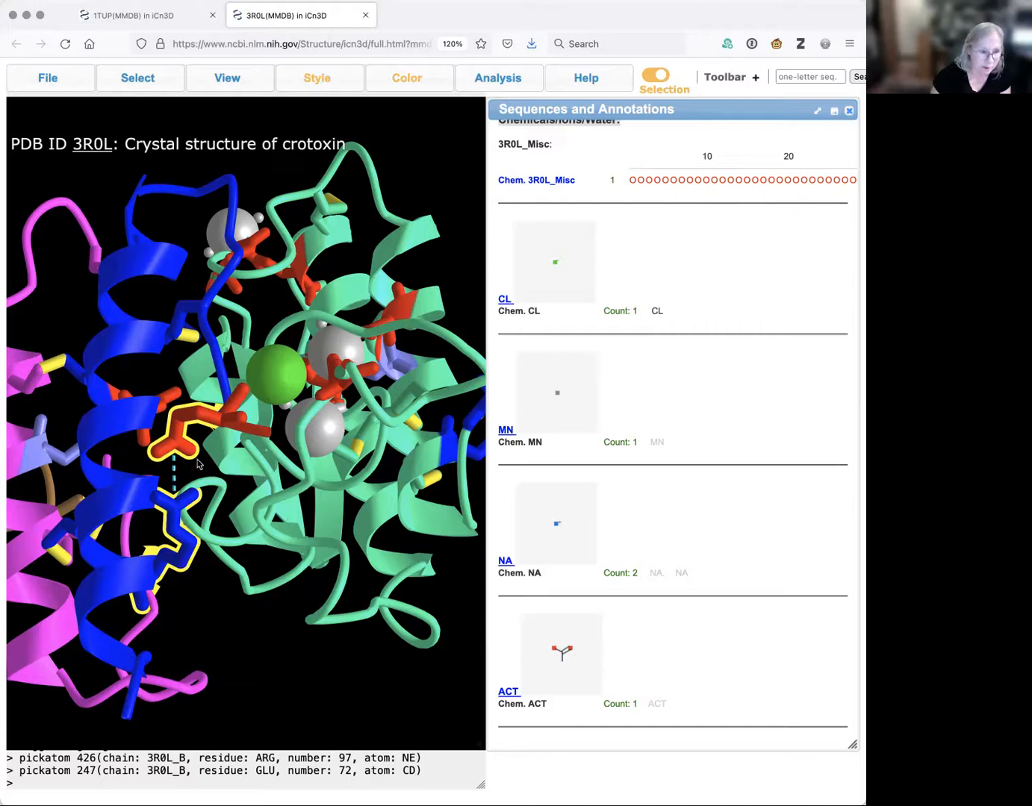
pyautogui.moveTo(268, 238)
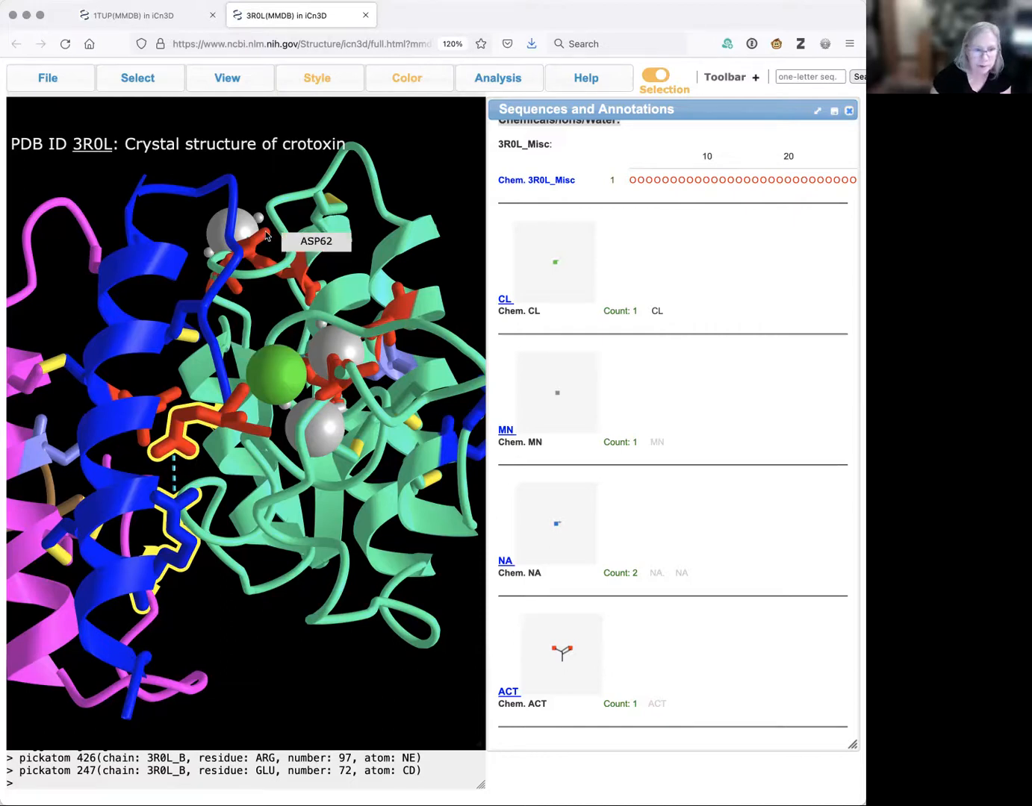
# Draw side chains as ball and stick and colour them by atom element
pyautogui.click(317, 77)
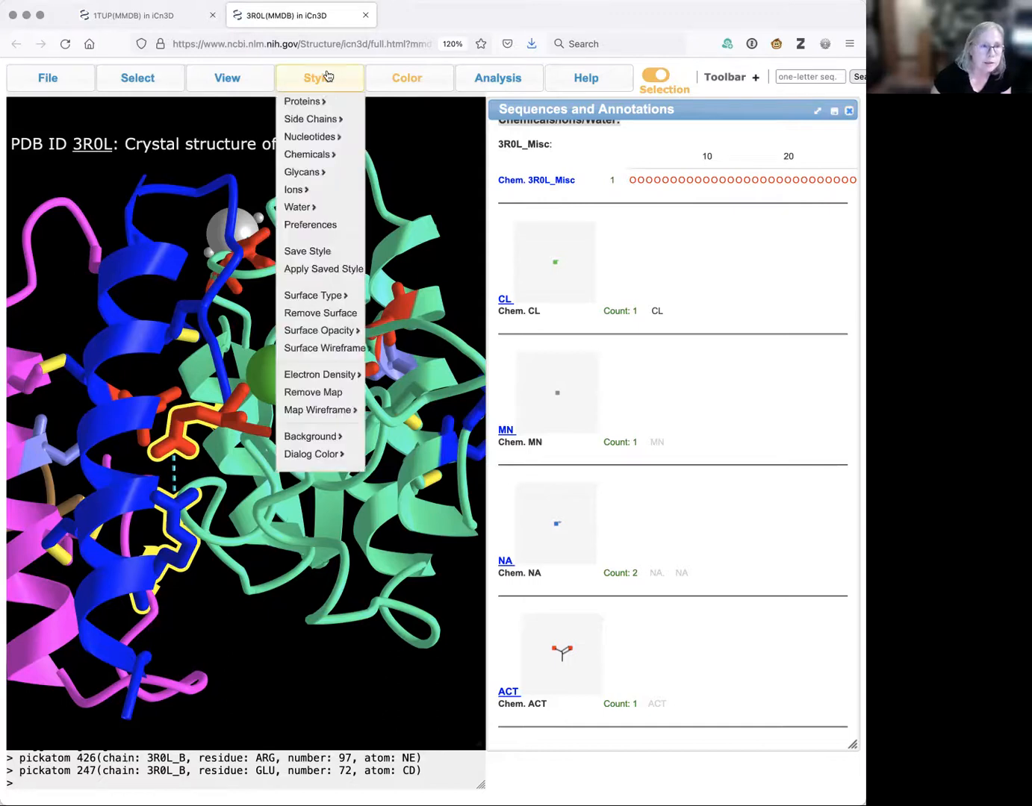
pyautogui.moveTo(310, 119)
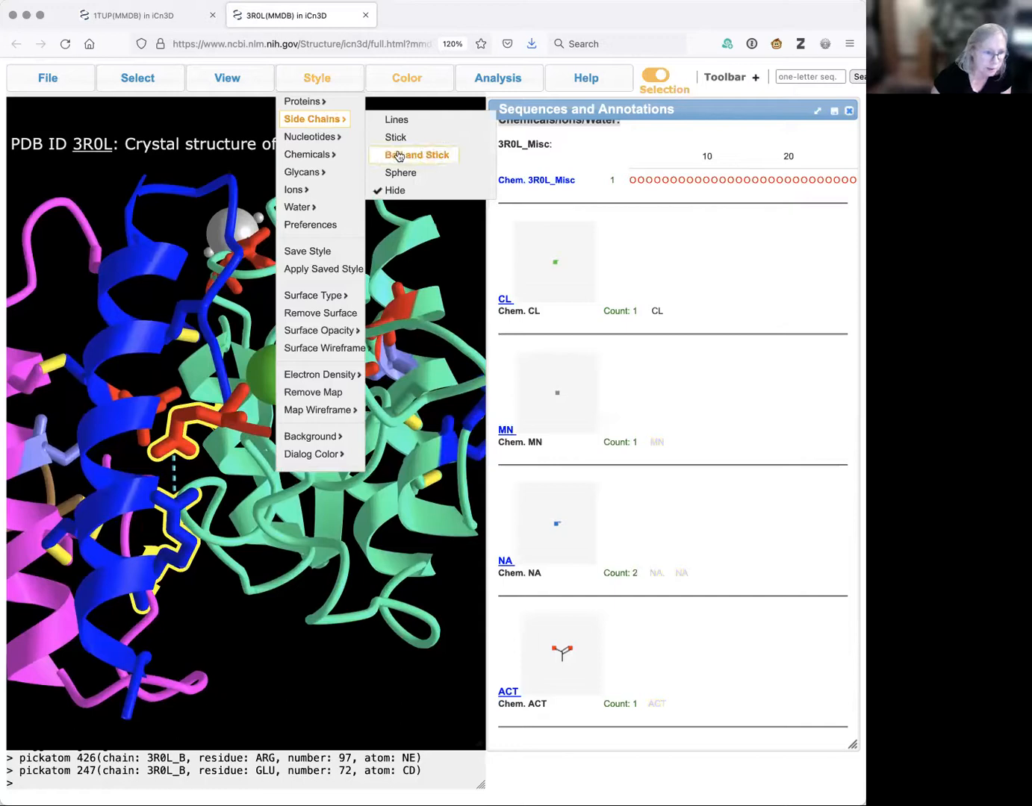
pyautogui.click(415, 156)
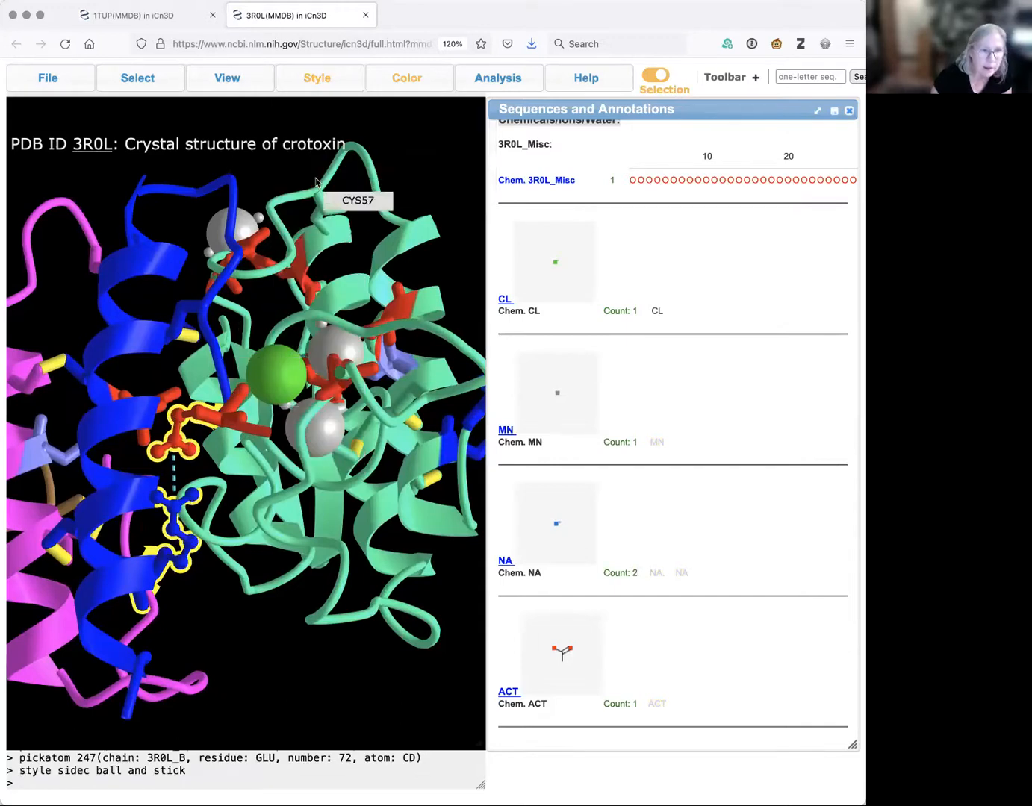
pyautogui.click(406, 78)
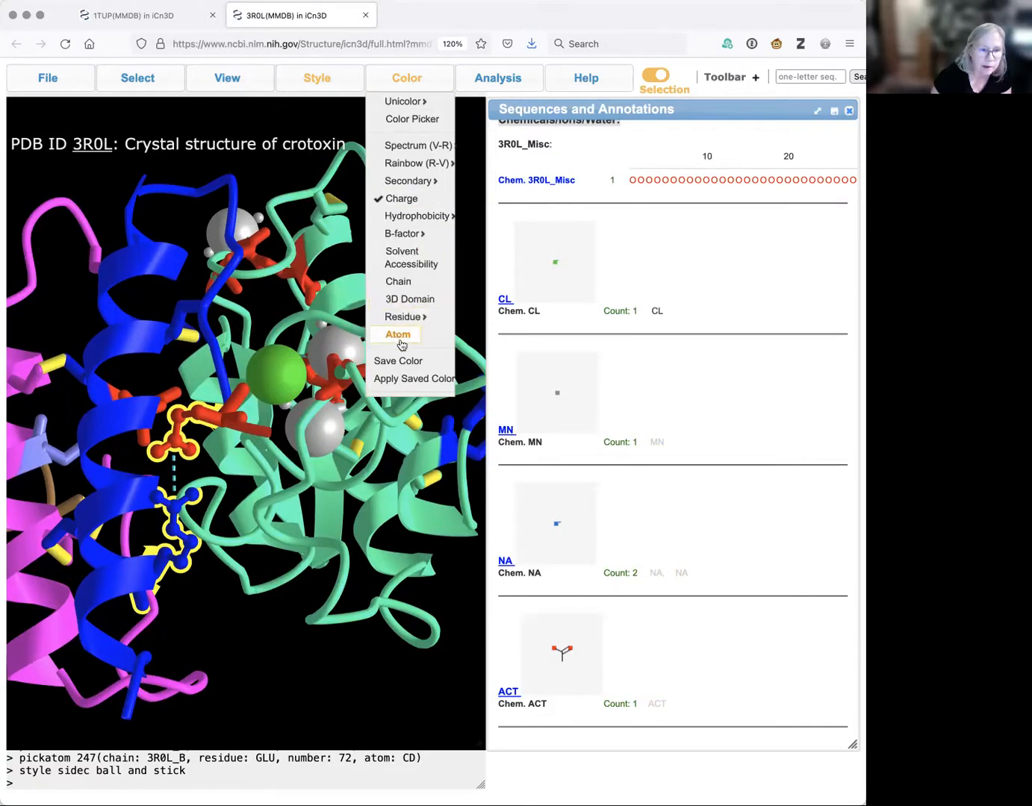
pyautogui.click(397, 333)
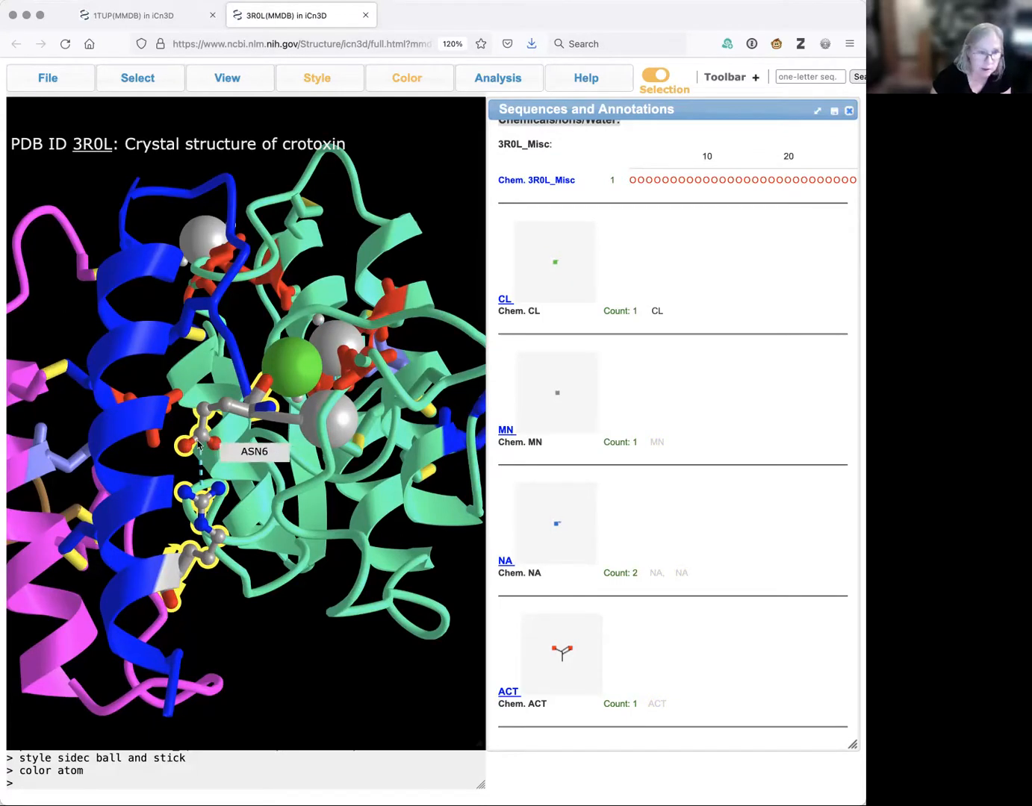
pyautogui.moveTo(189, 494)
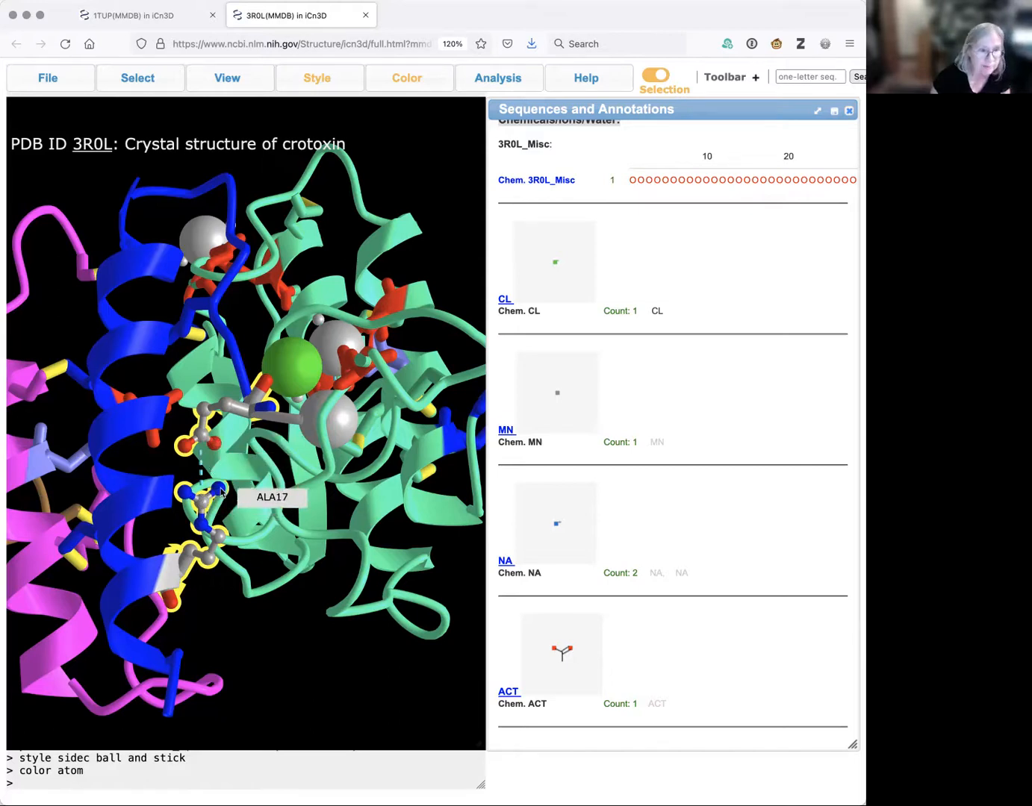
pyautogui.moveTo(212, 333)
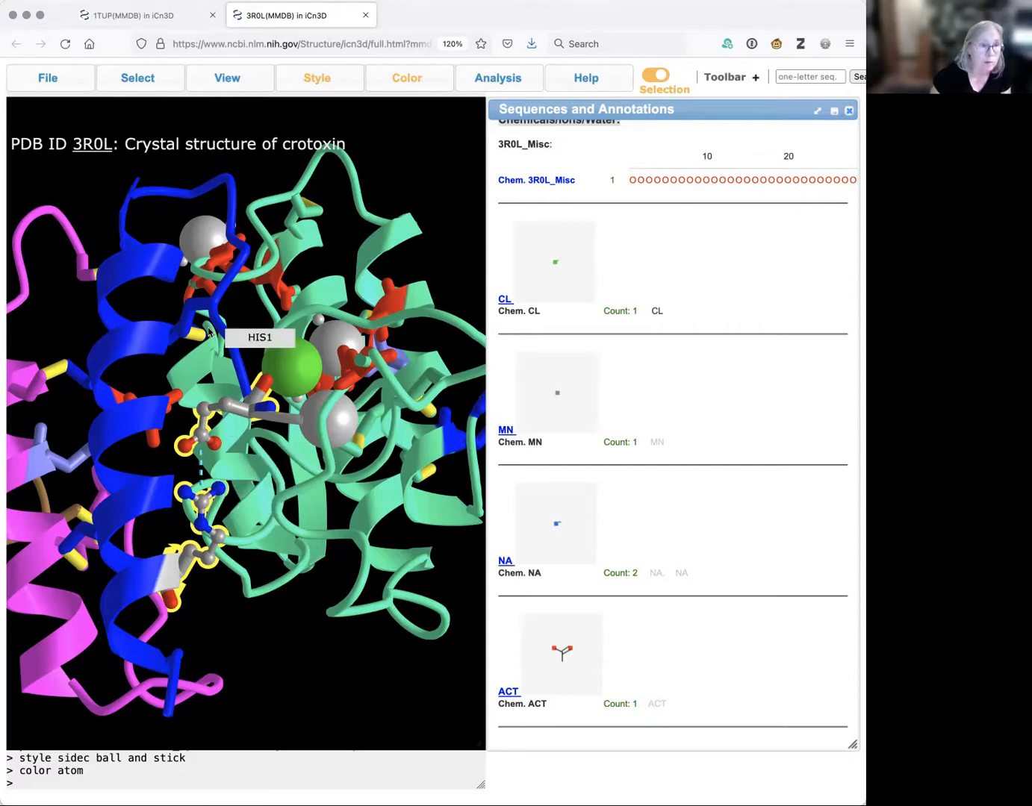
# Draw the picked Glu72–Arg97 residues as spheres and show only the selection
pyautogui.click(316, 78)
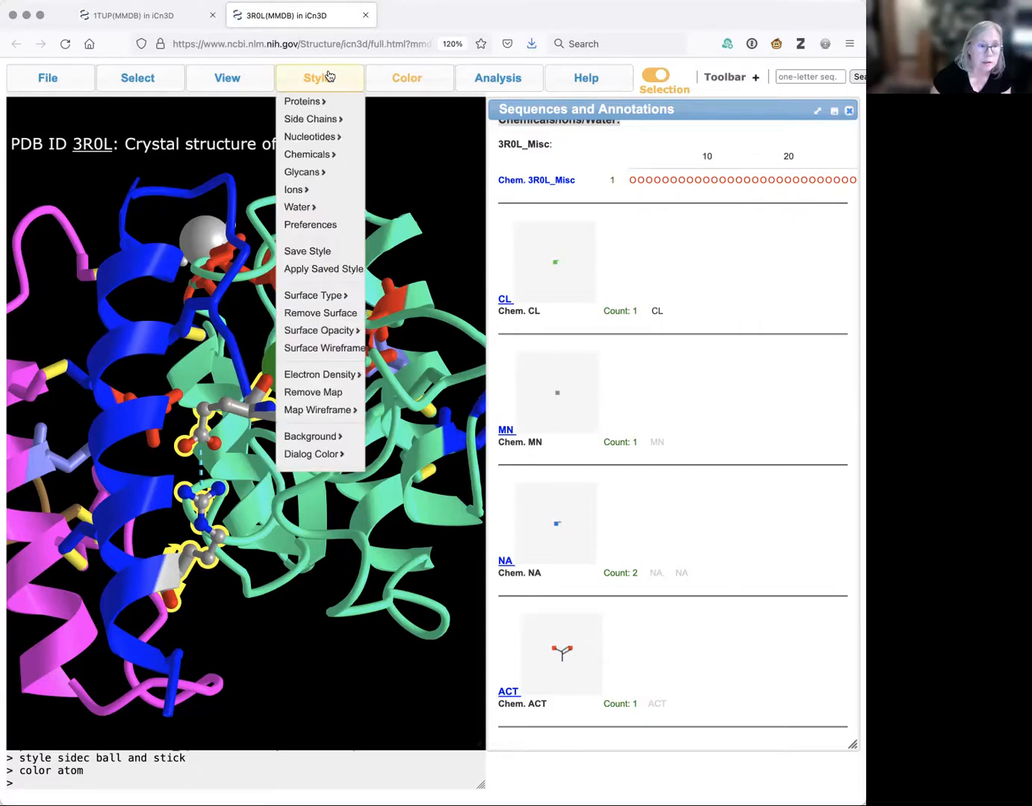
pyautogui.click(301, 101)
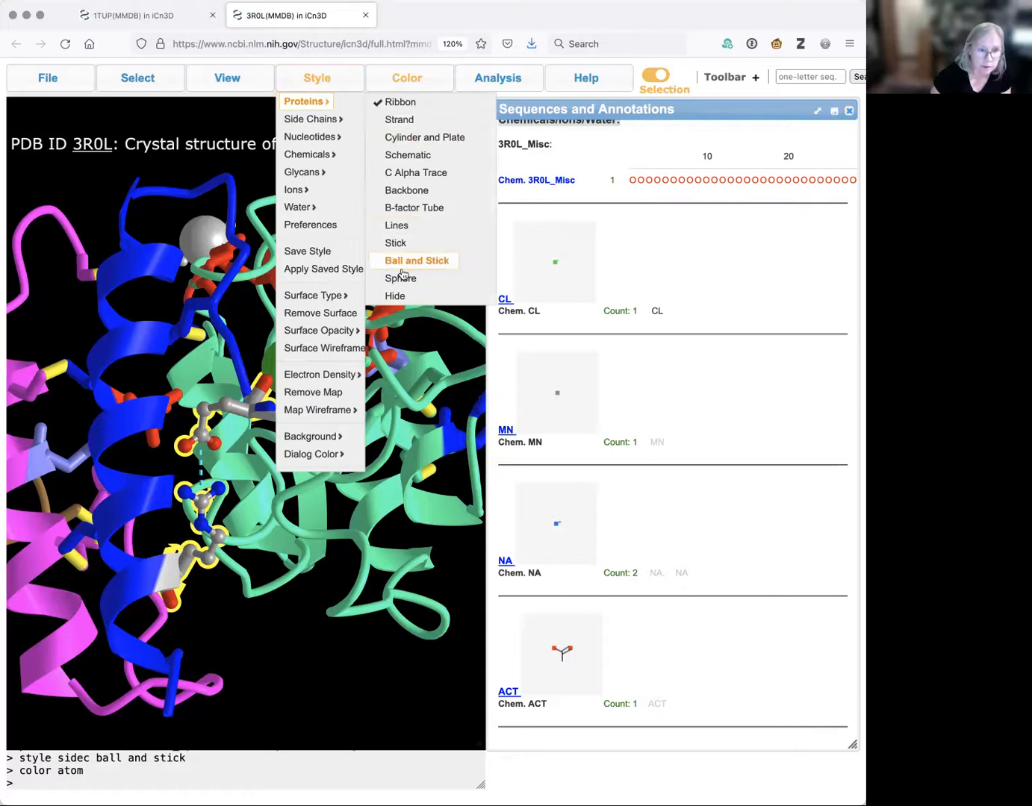
pyautogui.click(400, 278)
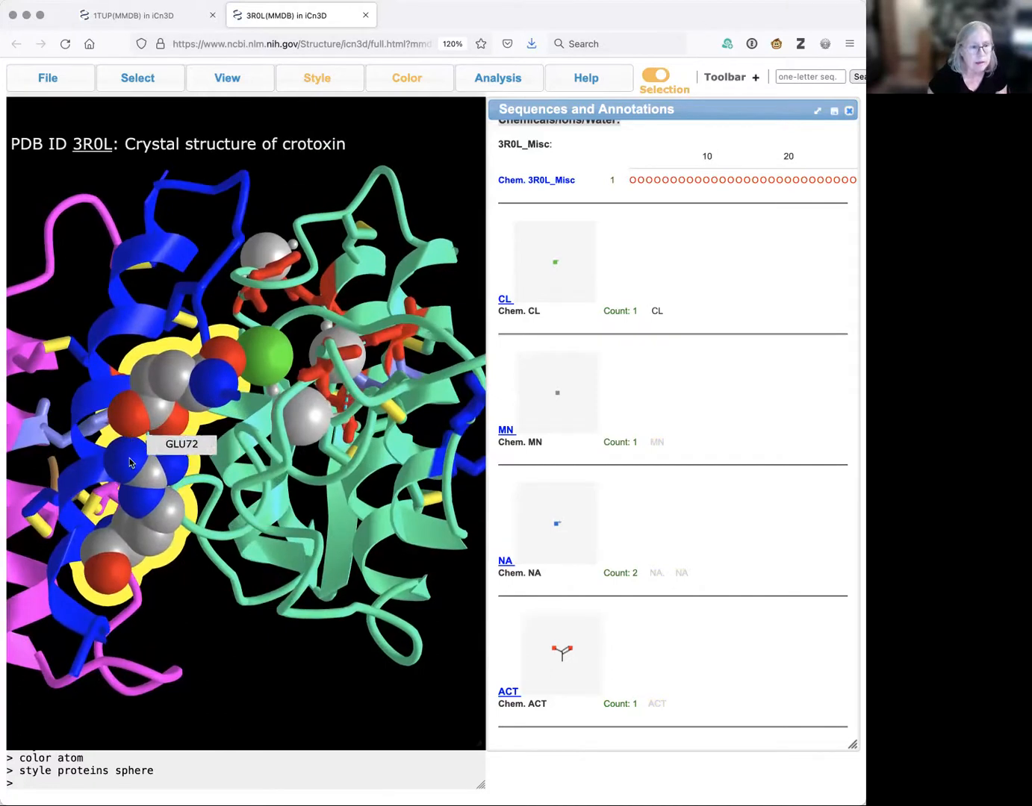
pyautogui.moveTo(147, 478)
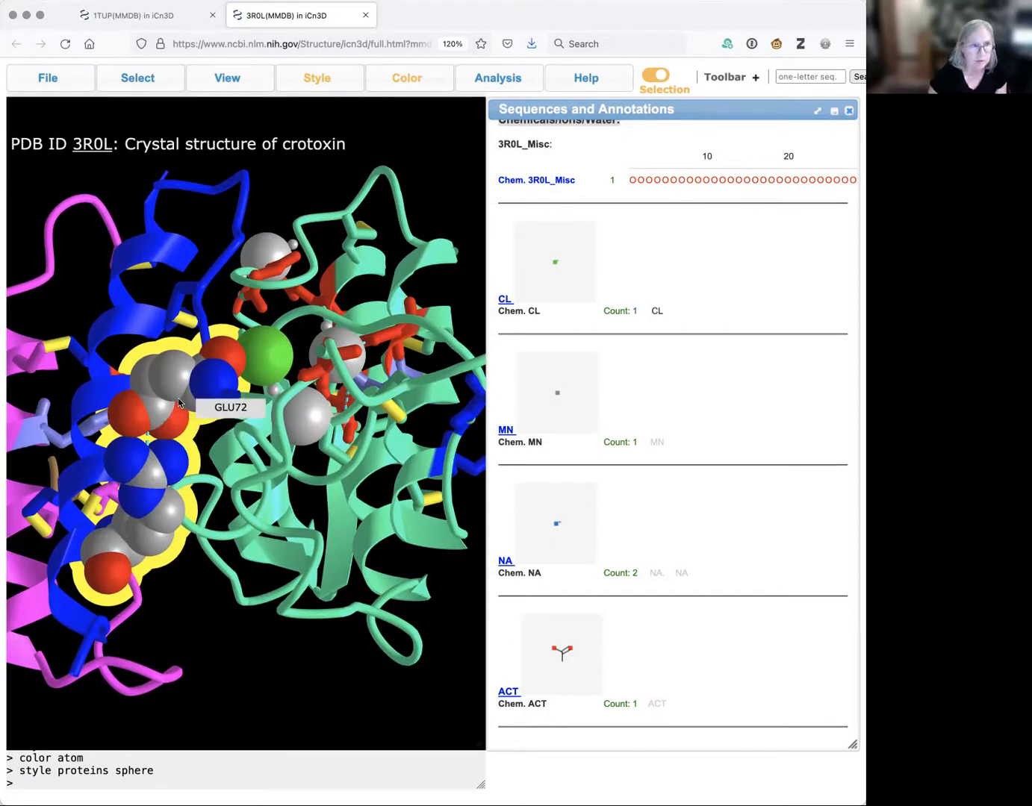
pyautogui.click(227, 78)
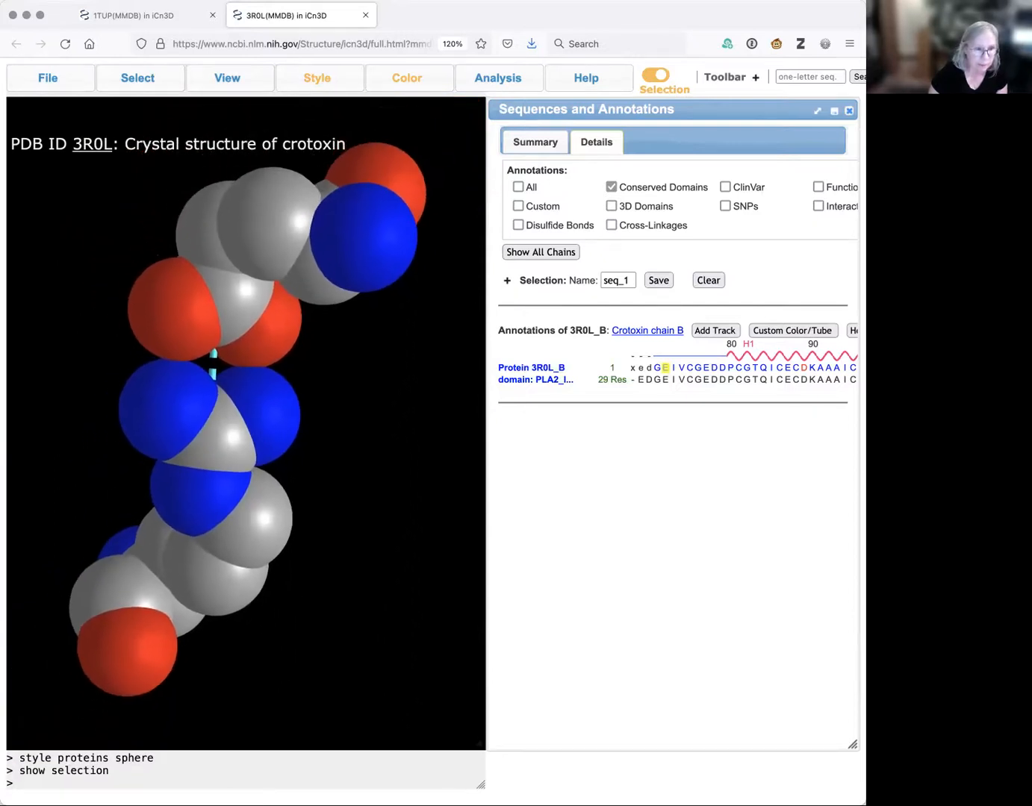
pyautogui.moveTo(235, 418)
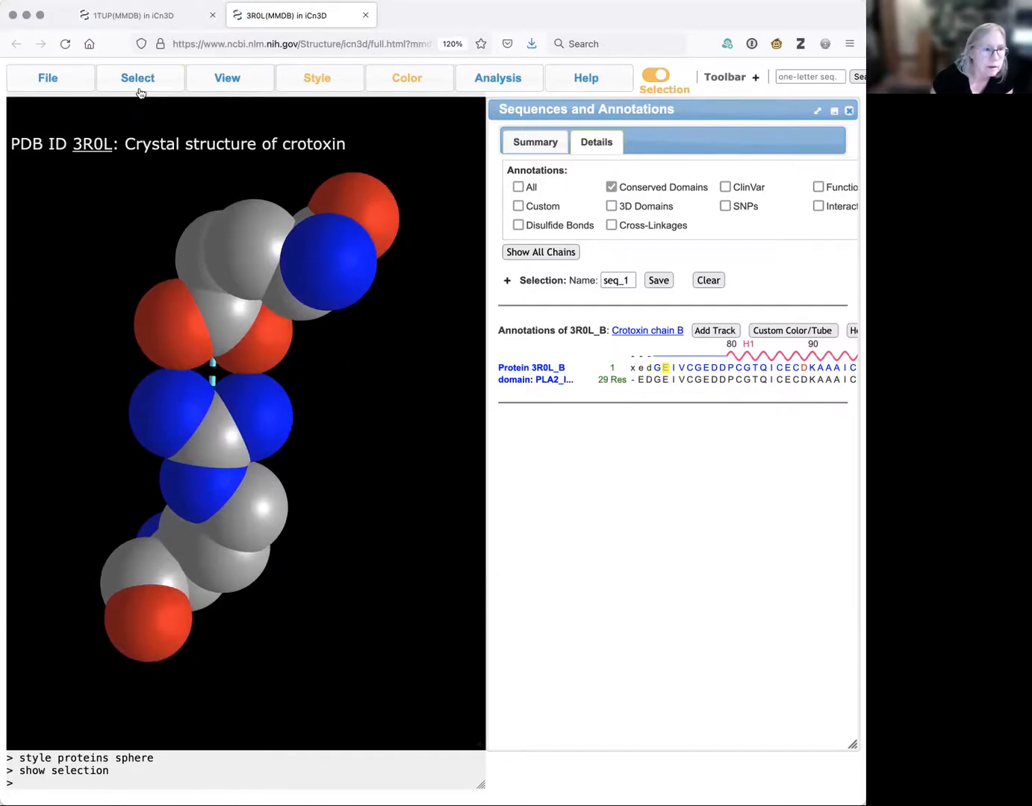
# Clear the selection to restore the full structure and start picking His47
pyautogui.click(138, 78)
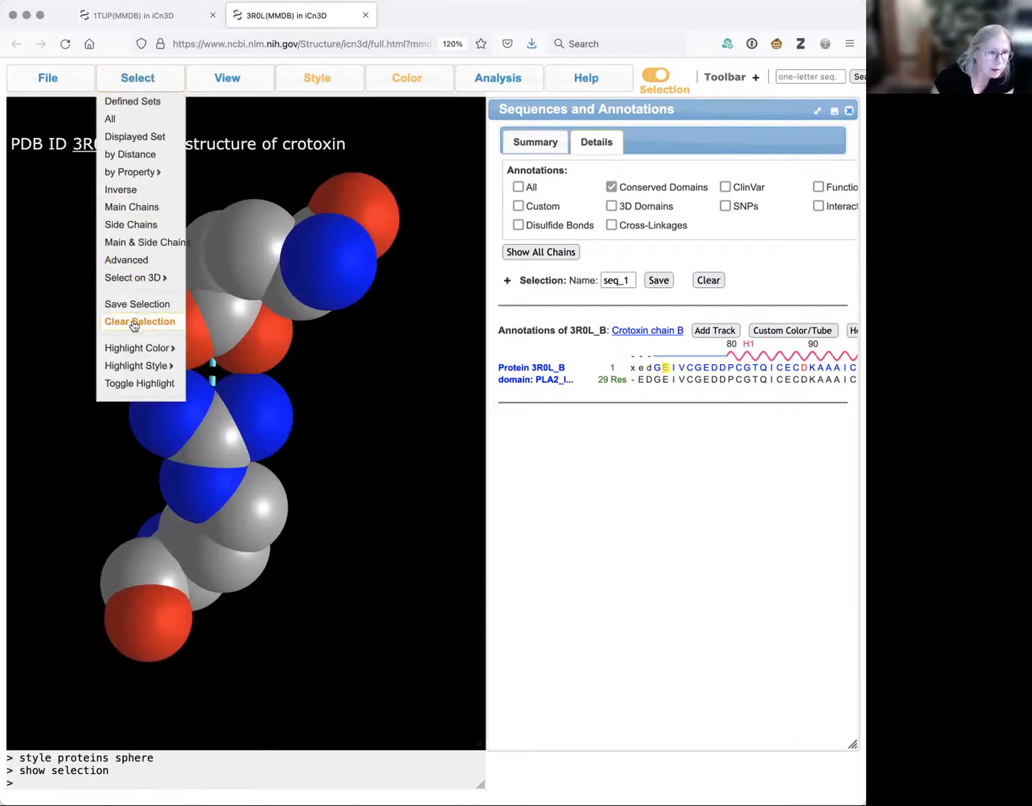
pyautogui.click(138, 321)
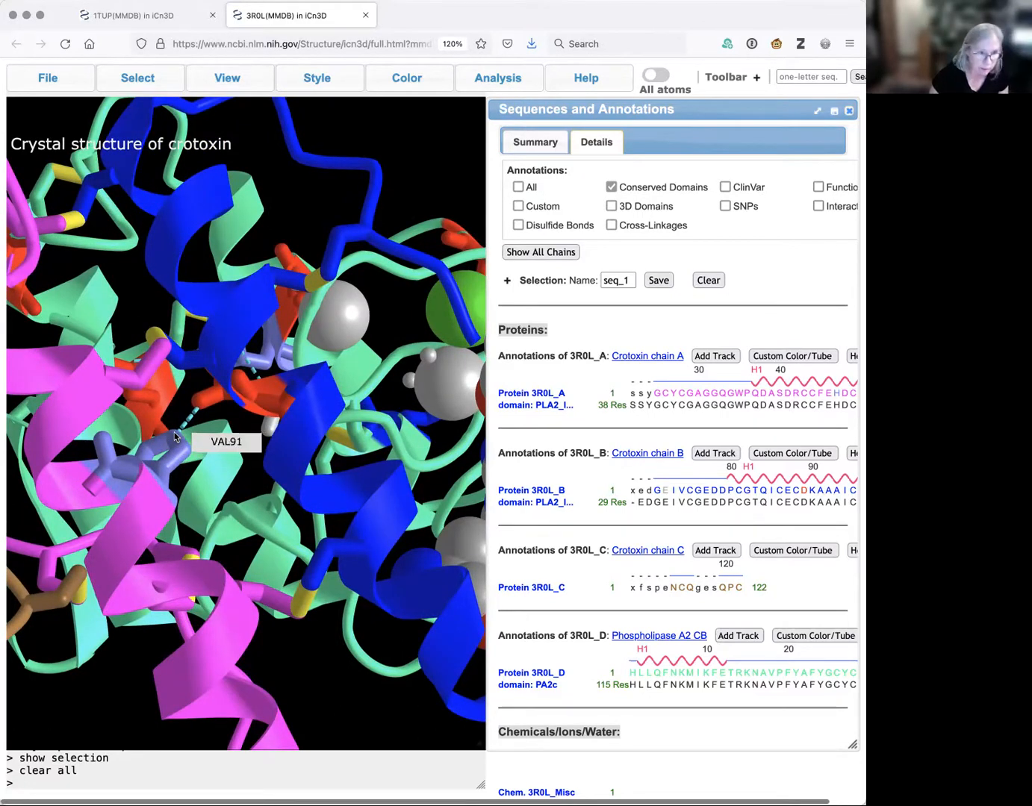
pyautogui.moveTo(202, 402)
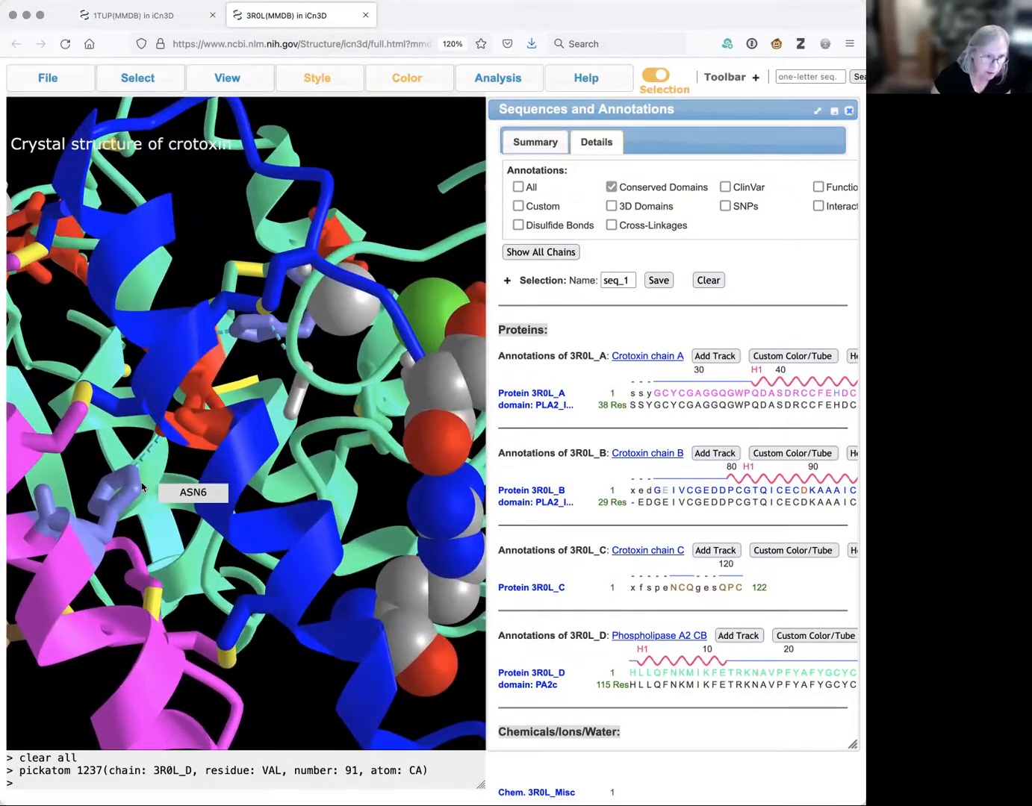
pyautogui.click(138, 78)
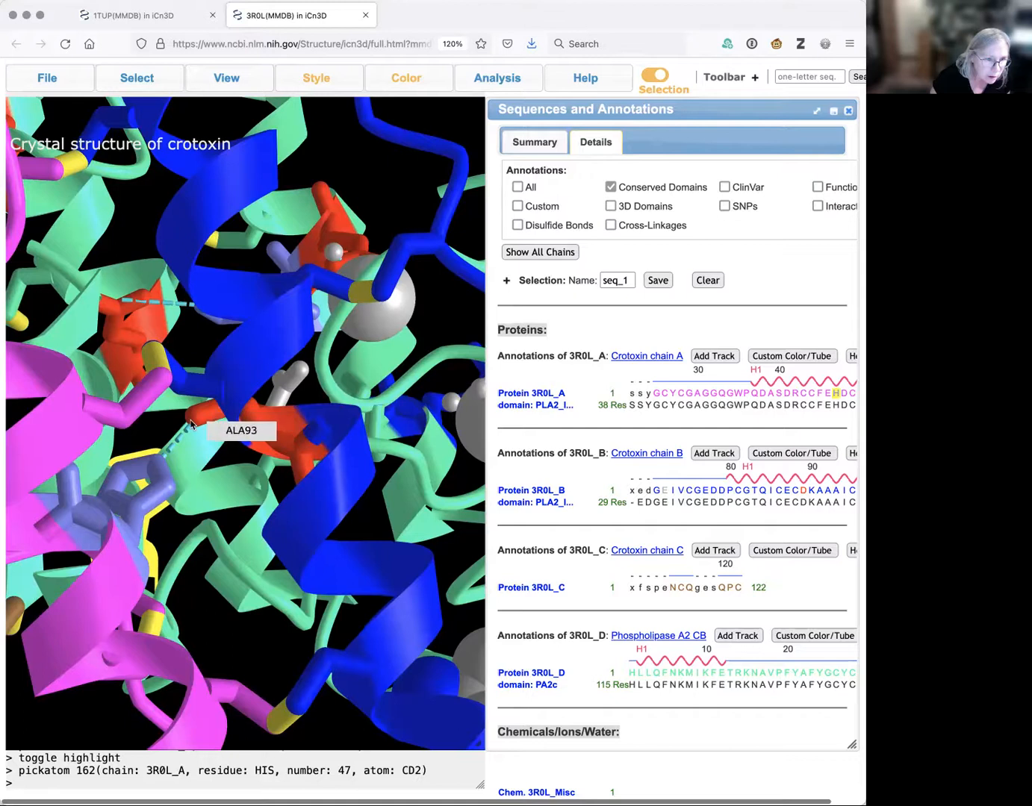
# Pick Asp89 of chain B and His47 of chain A in the binding region
pyautogui.moveTo(191, 424); pyautogui.dragTo(282, 418)
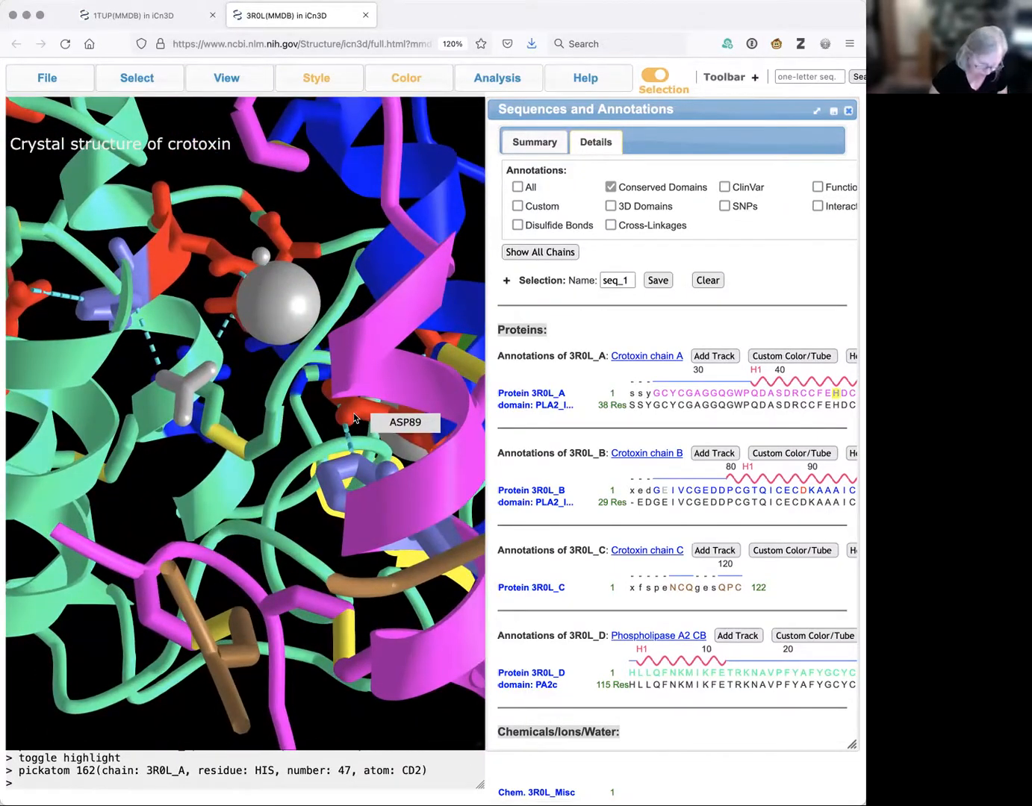
pyautogui.click(356, 418)
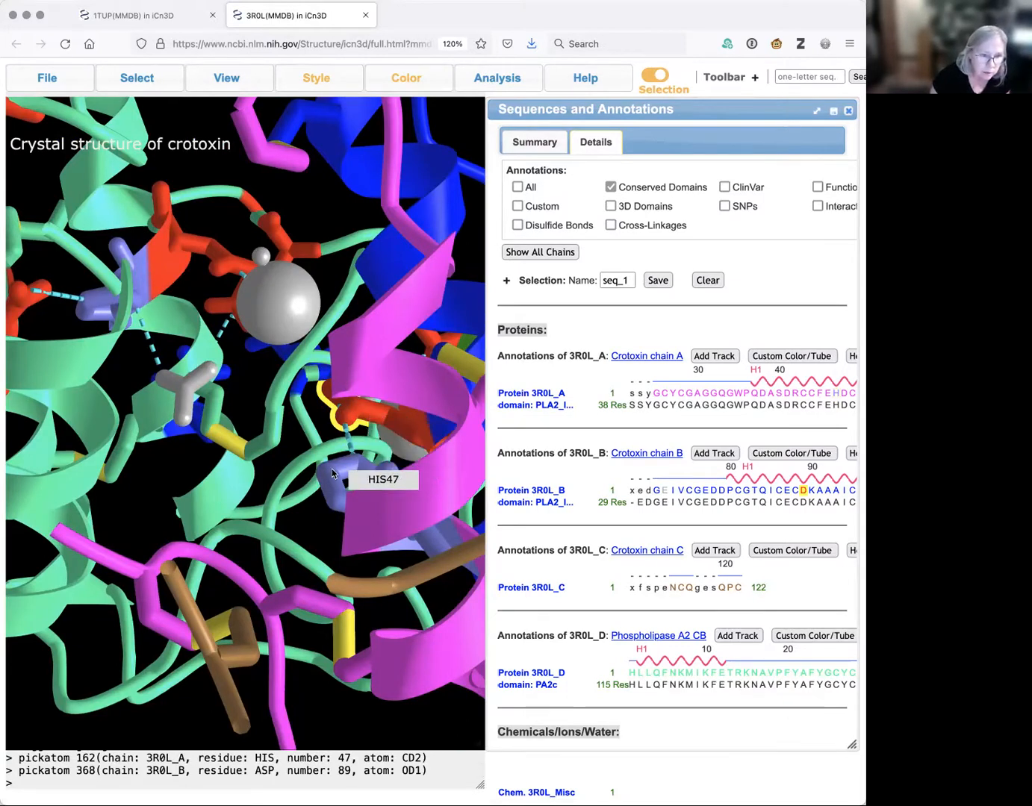
pyautogui.click(137, 78)
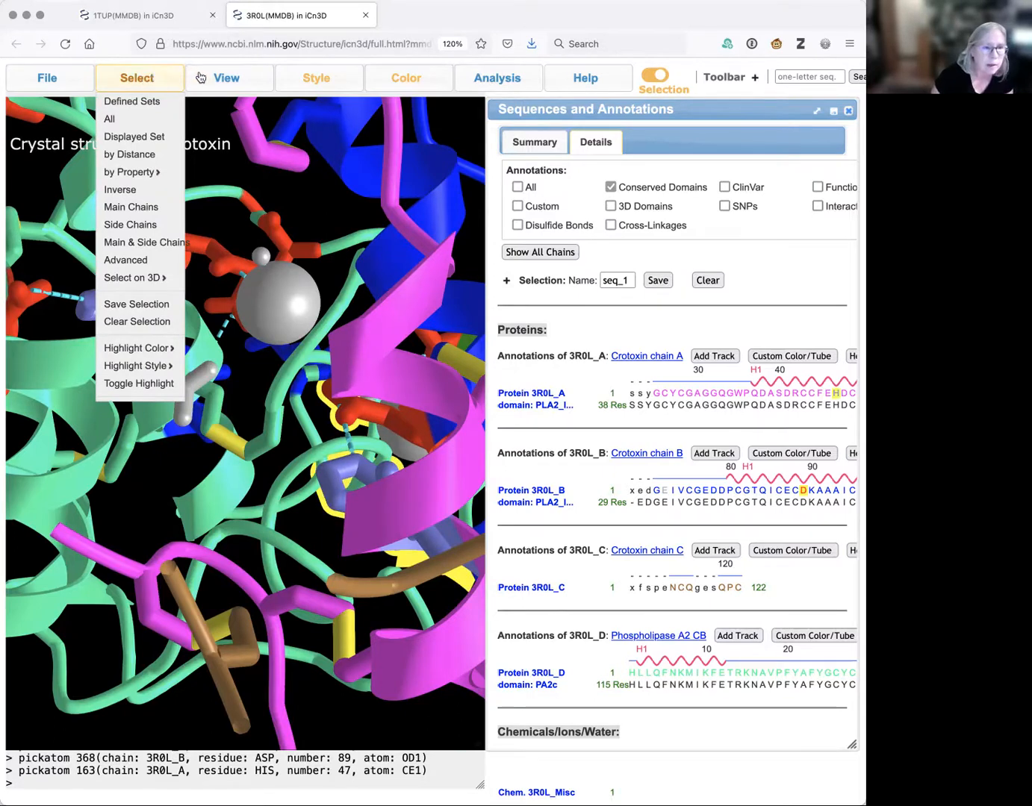
# Render the picked residues as spheres coloured by atom type
pyautogui.click(316, 78)
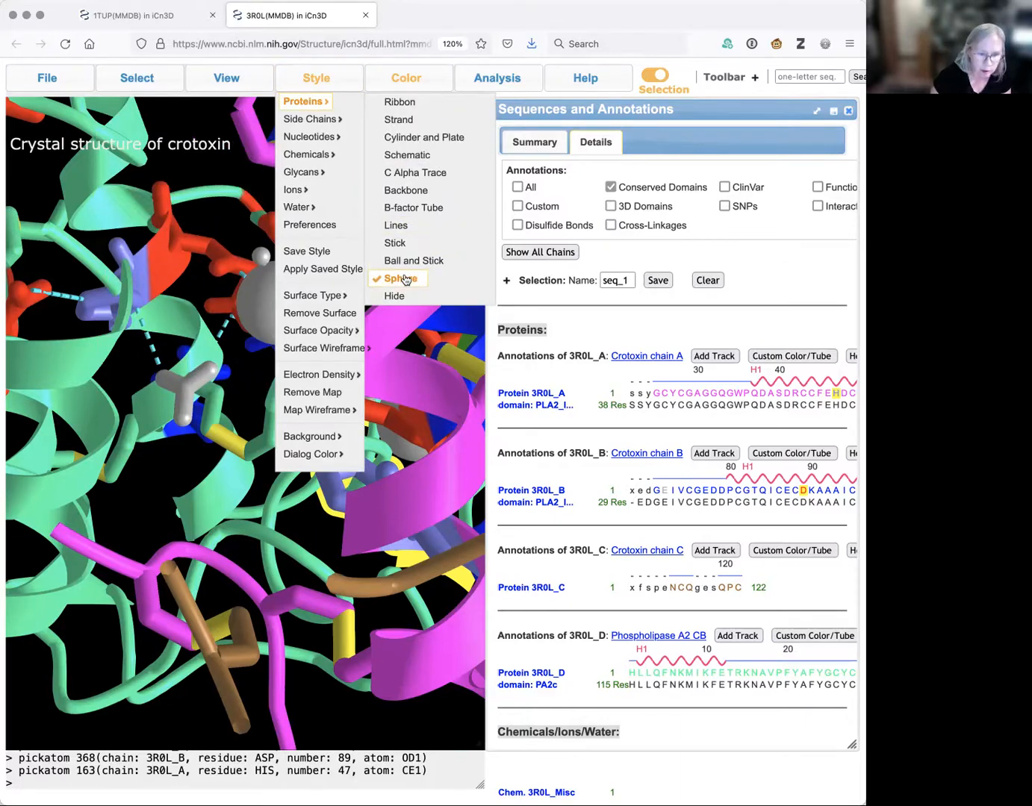
pyautogui.click(400, 278)
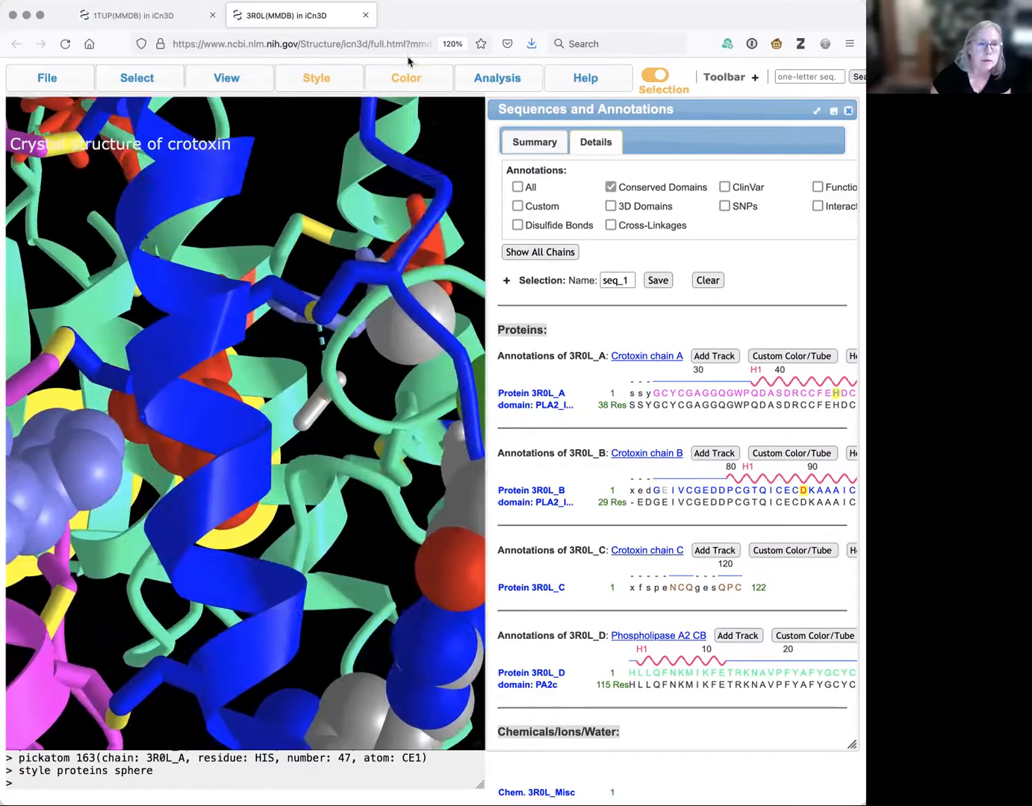
pyautogui.click(406, 77)
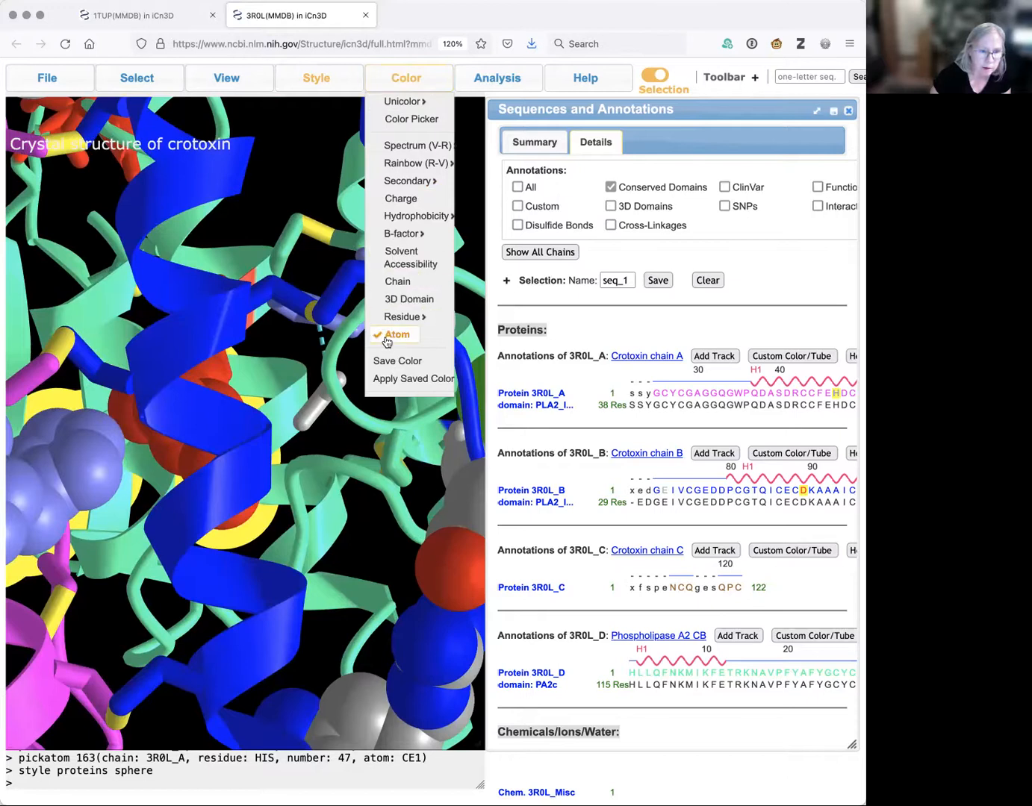
pyautogui.click(396, 333)
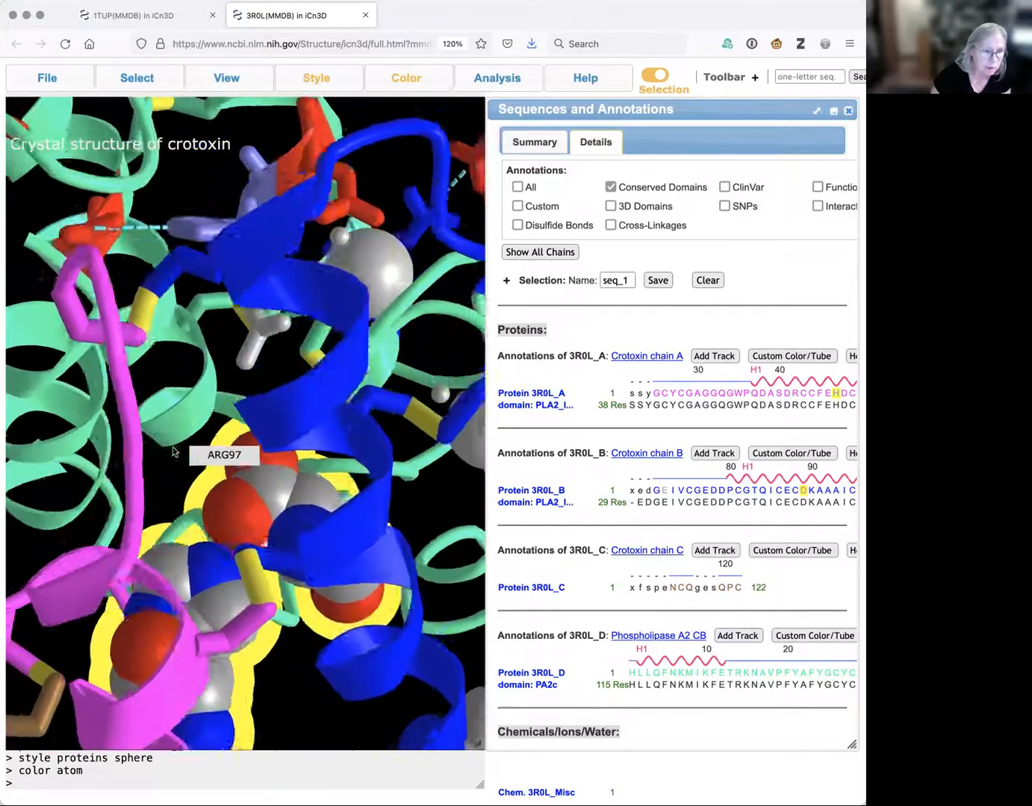
# Switch off the selection highlighting via Select > Toggle Highlight
pyautogui.click(137, 78)
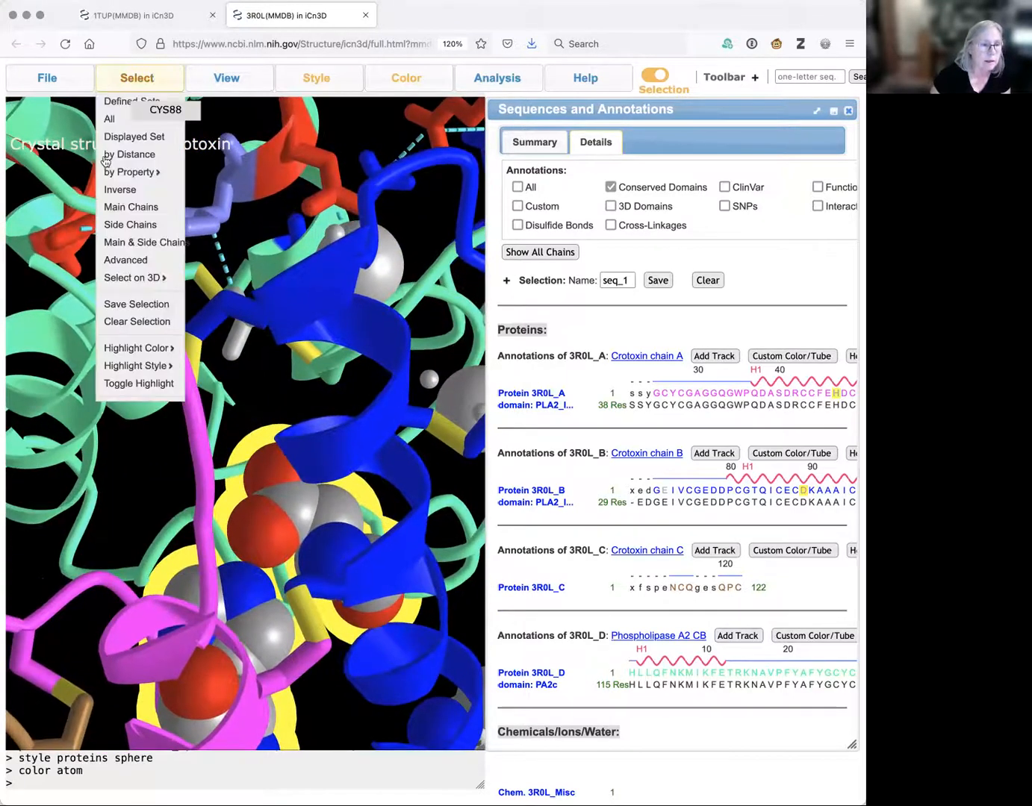
pyautogui.click(139, 383)
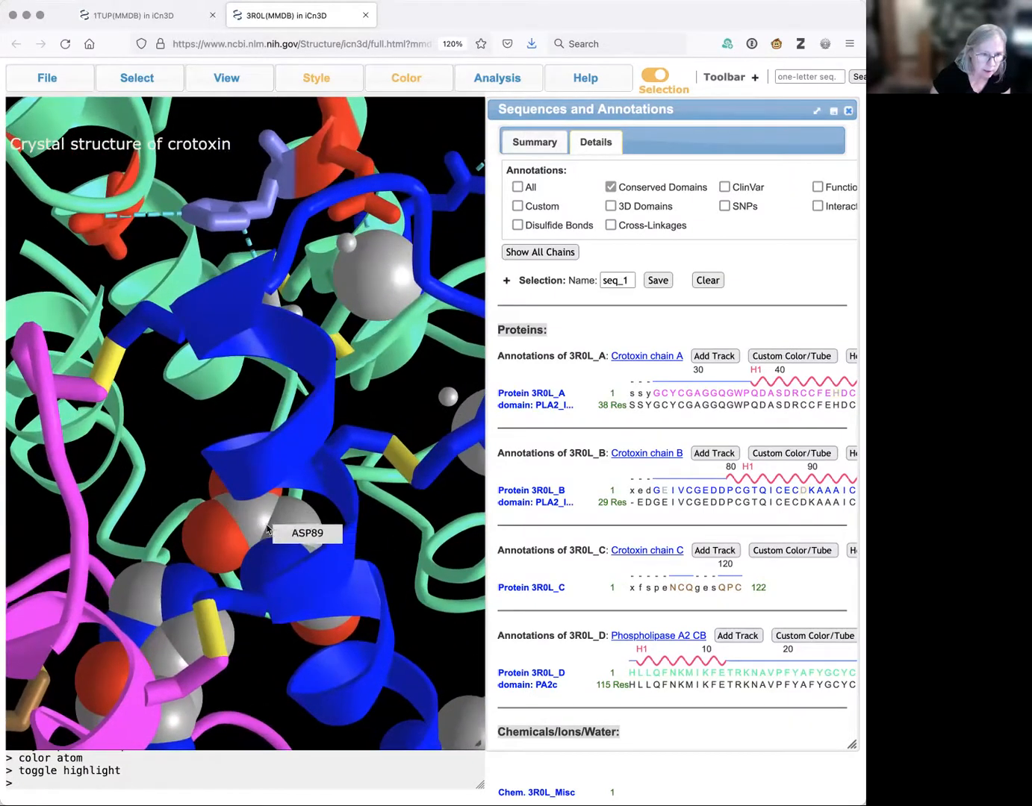
pyautogui.moveTo(248, 478)
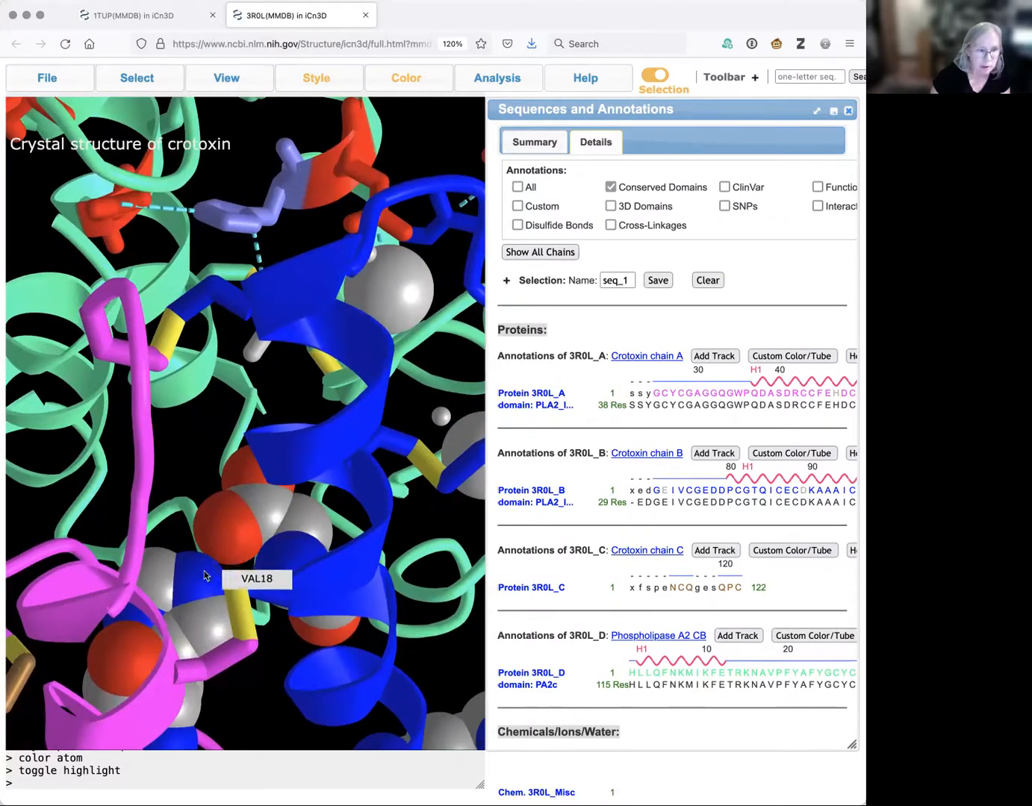
pyautogui.moveTo(162, 626)
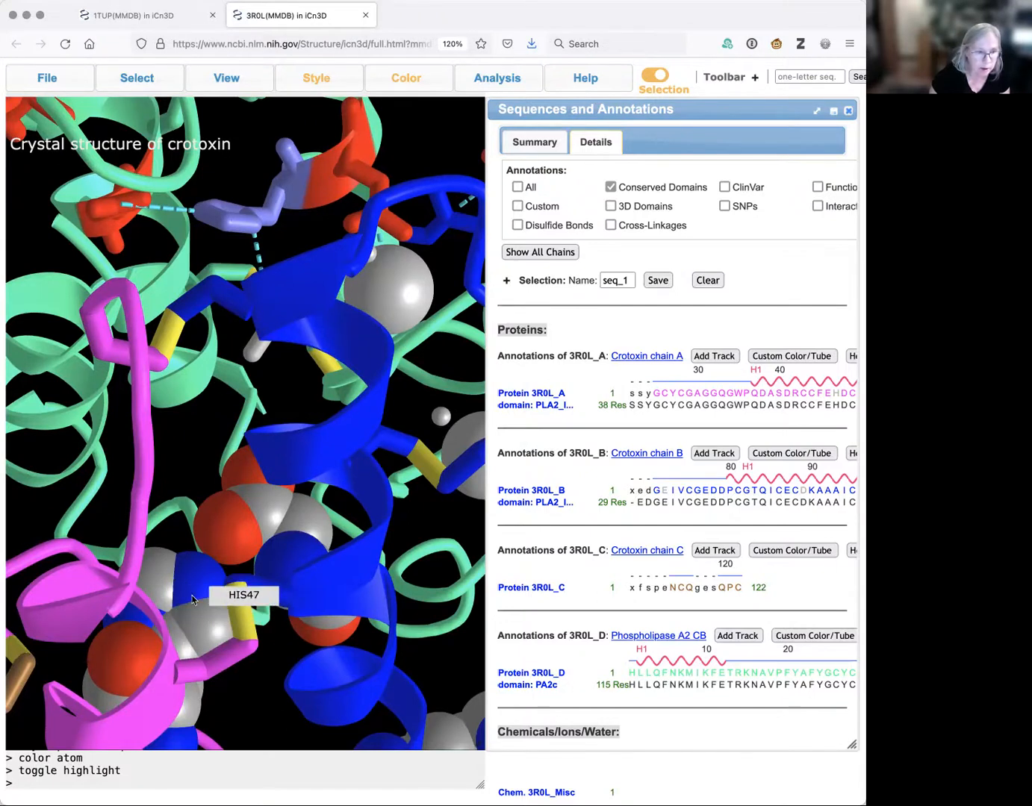
pyautogui.moveTo(197, 573)
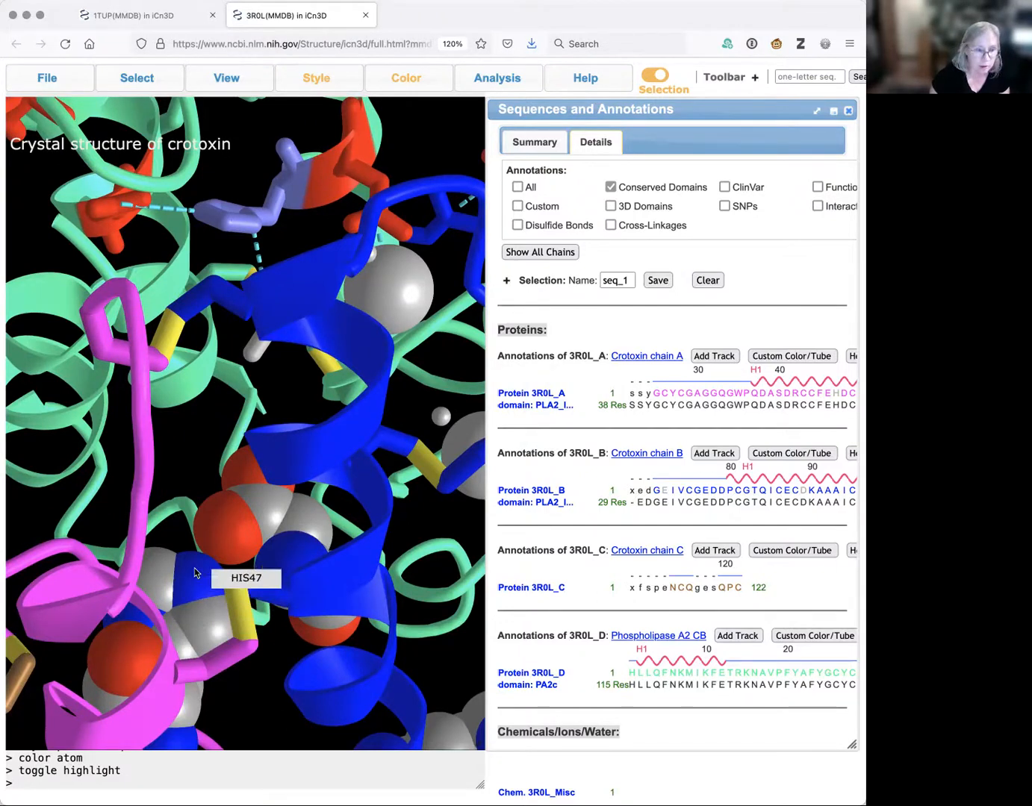
pyautogui.moveTo(242, 545)
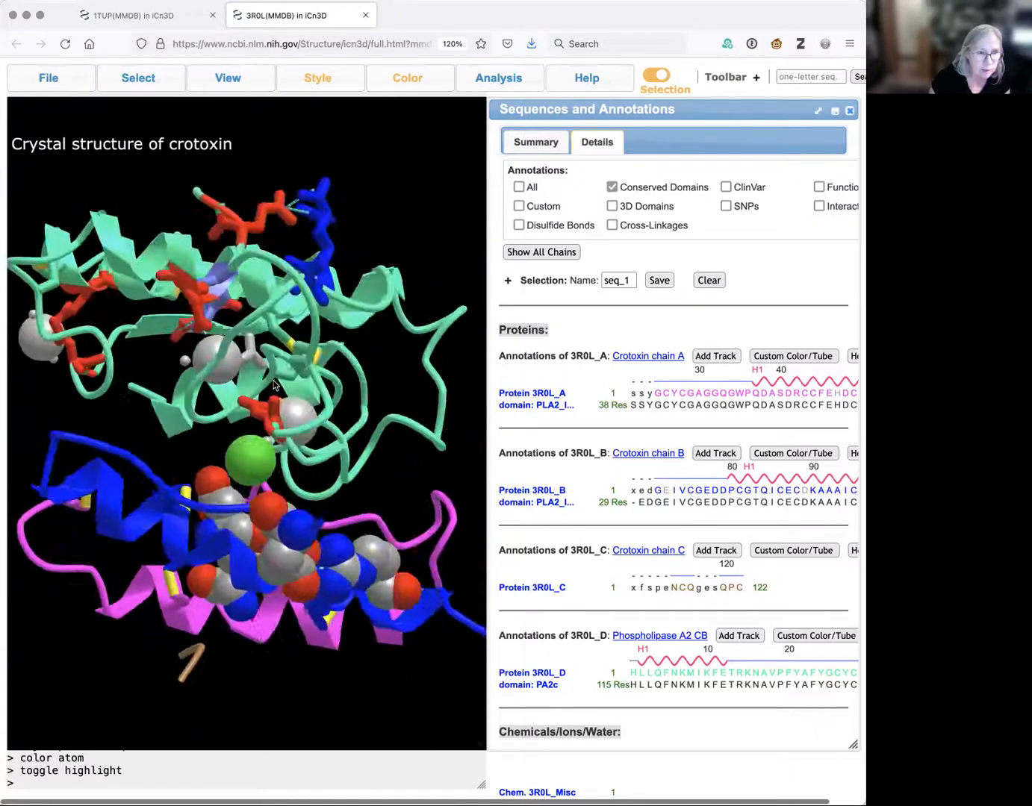
# Rotate to reveal the salt bridge and add Arg42 of chain D to the picked residues
pyautogui.moveTo(269, 385); pyautogui.dragTo(268, 232)
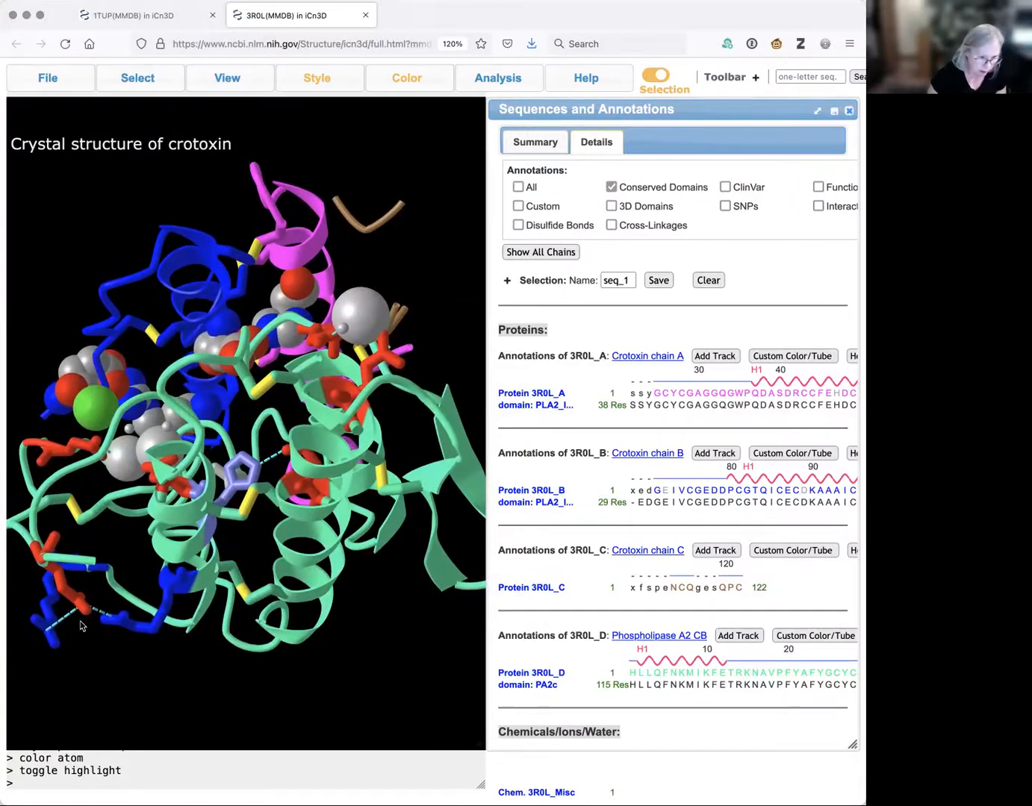
pyautogui.moveTo(53, 639)
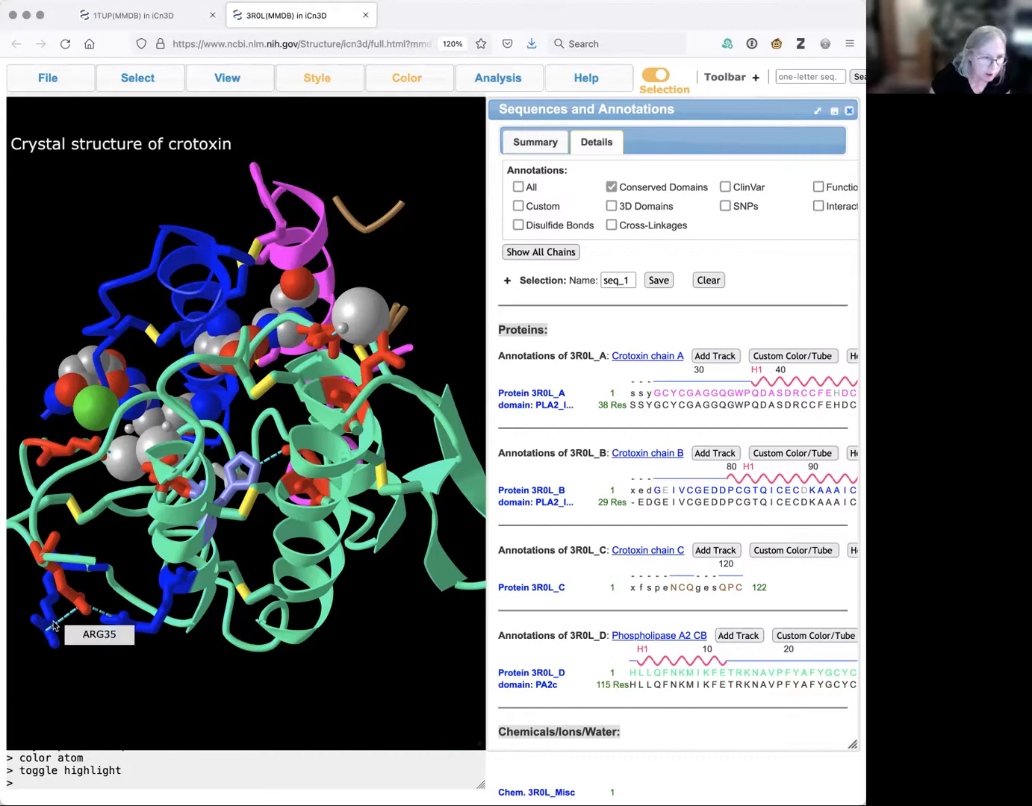
pyautogui.moveTo(116, 628)
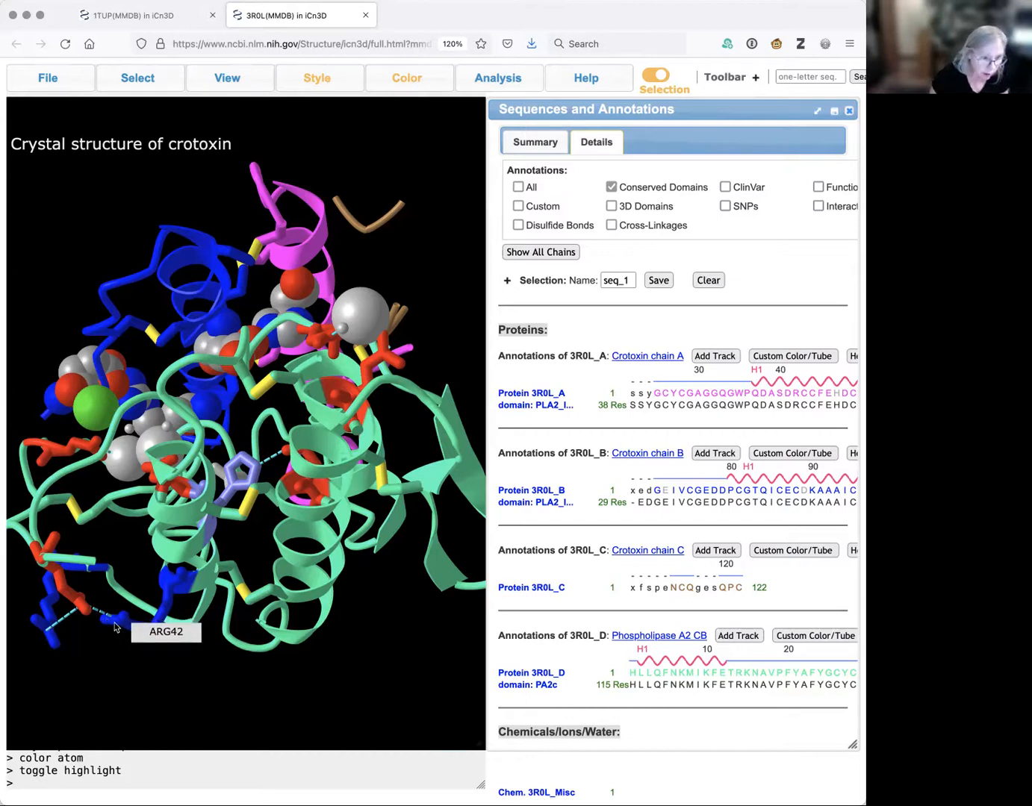
pyautogui.moveTo(51, 639)
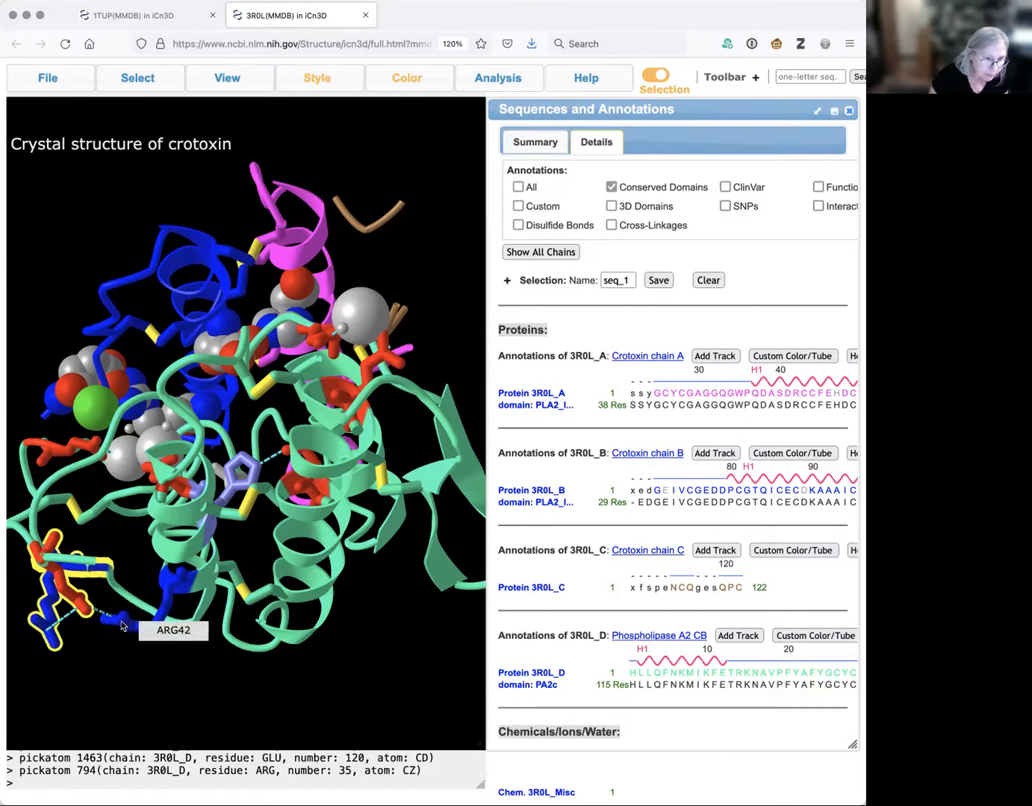
pyautogui.click(227, 78)
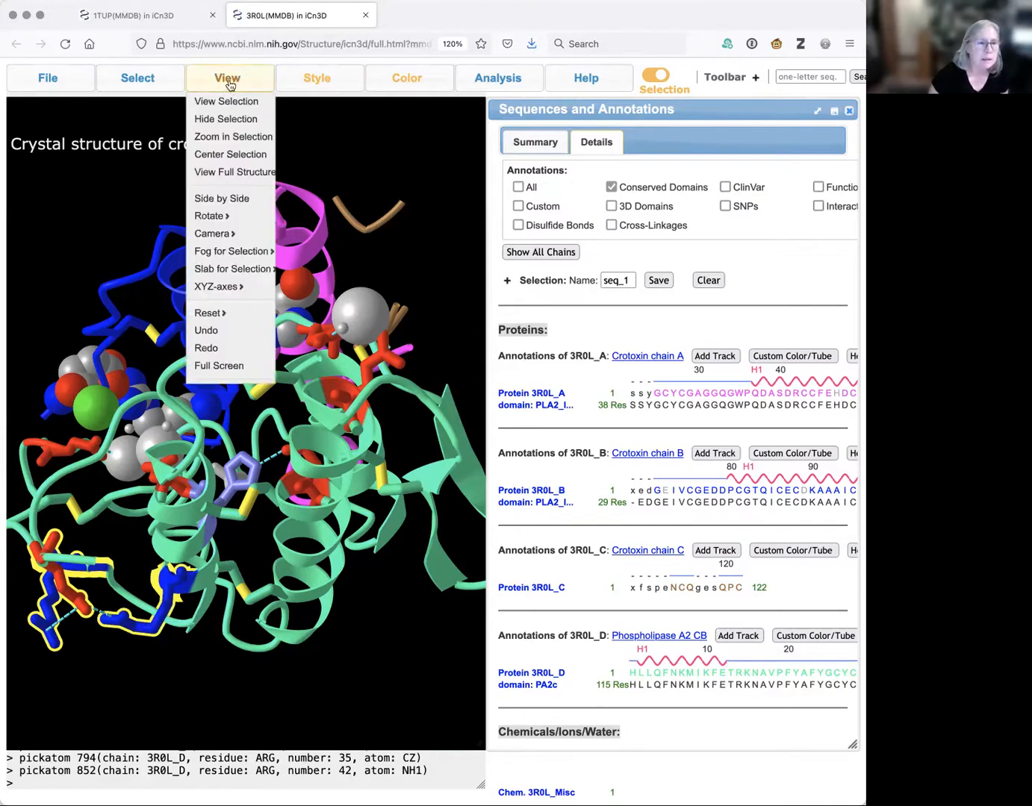
# Draw Glu120, Arg35 and Arg42 as protein spheres coloured by atom type
pyautogui.click(316, 78)
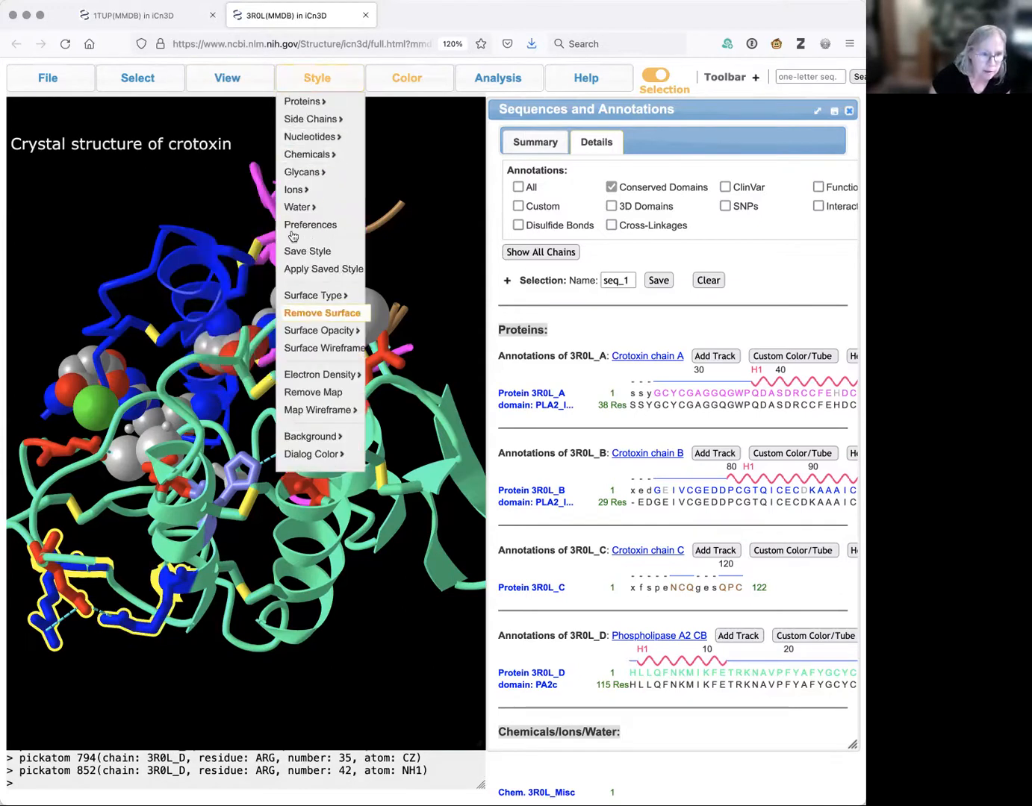
pyautogui.click(302, 102)
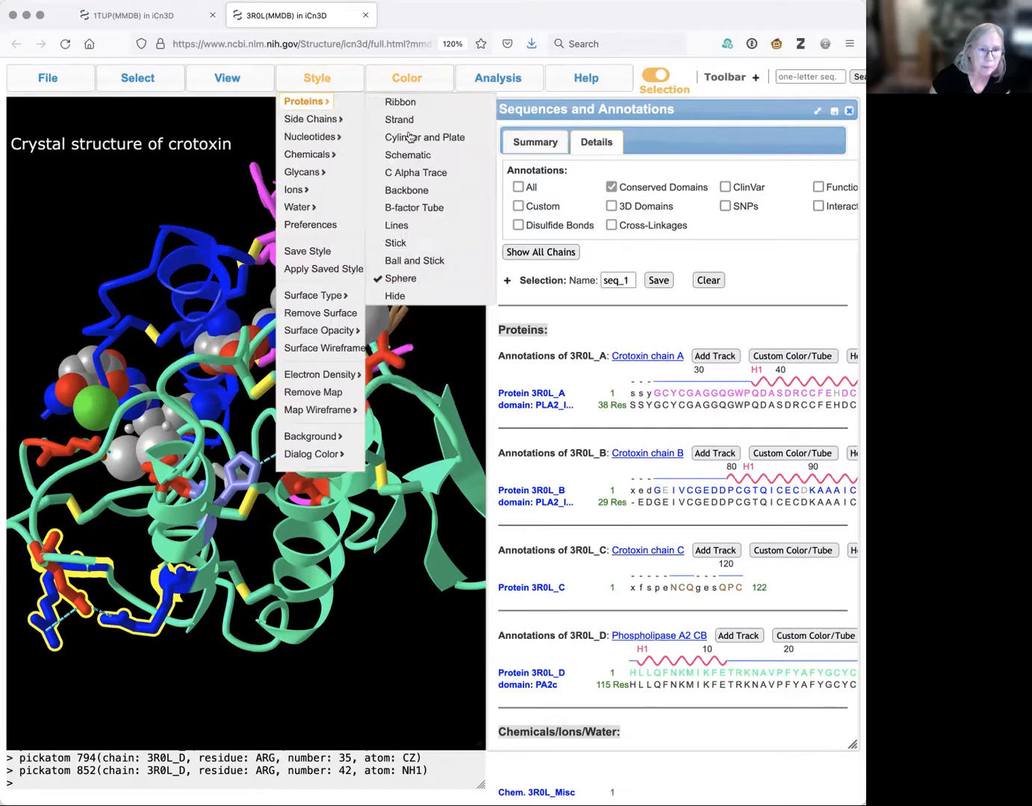
pyautogui.click(400, 278)
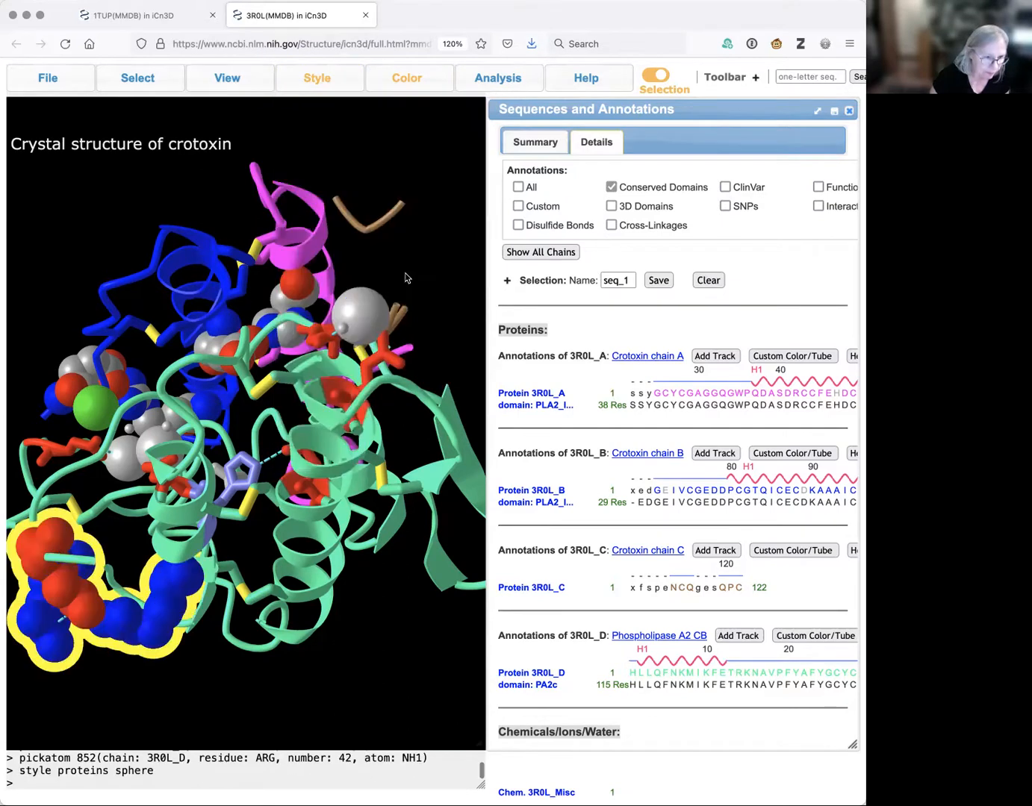
pyautogui.click(406, 78)
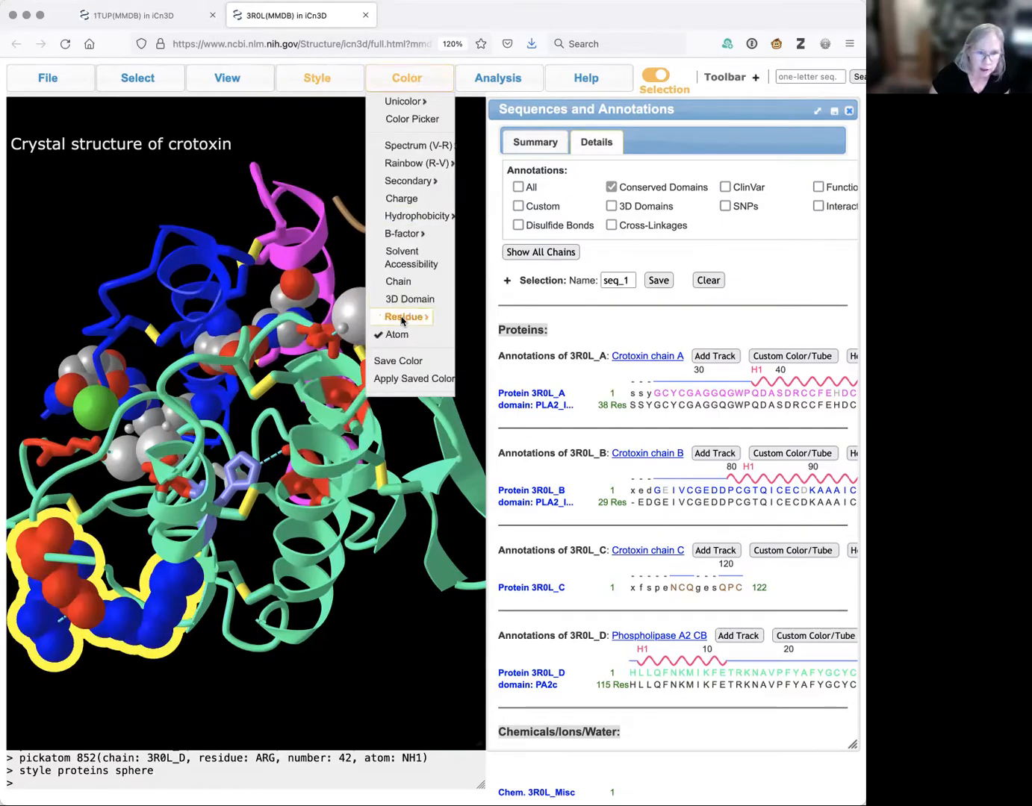
pyautogui.click(397, 335)
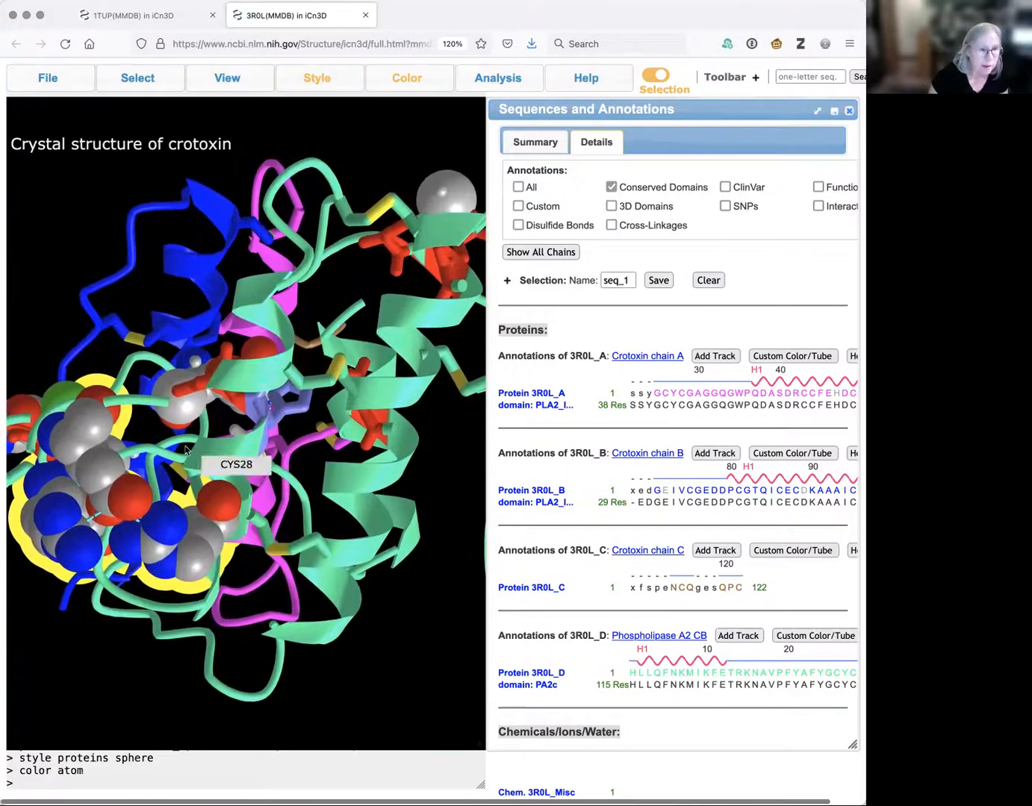
# Show only the selected Glu120, Arg35 and Arg42 spheres, hiding the rest of crotoxin
pyautogui.click(227, 78)
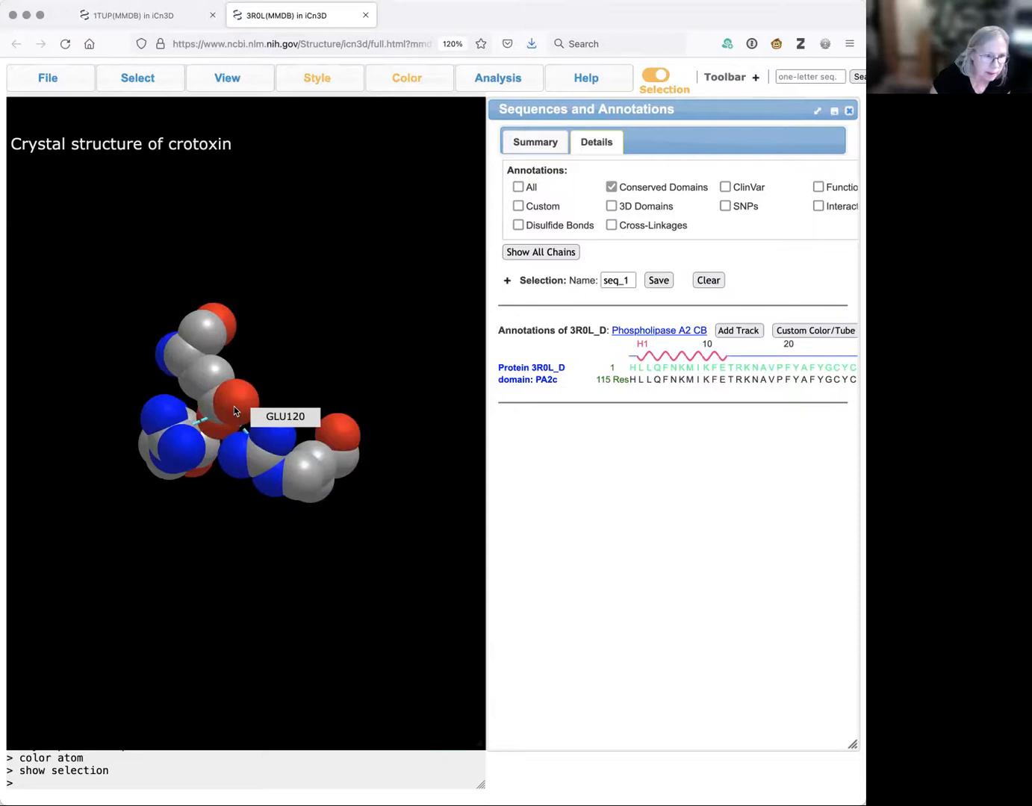
pyautogui.moveTo(232, 418); pyautogui.dragTo(238, 406)
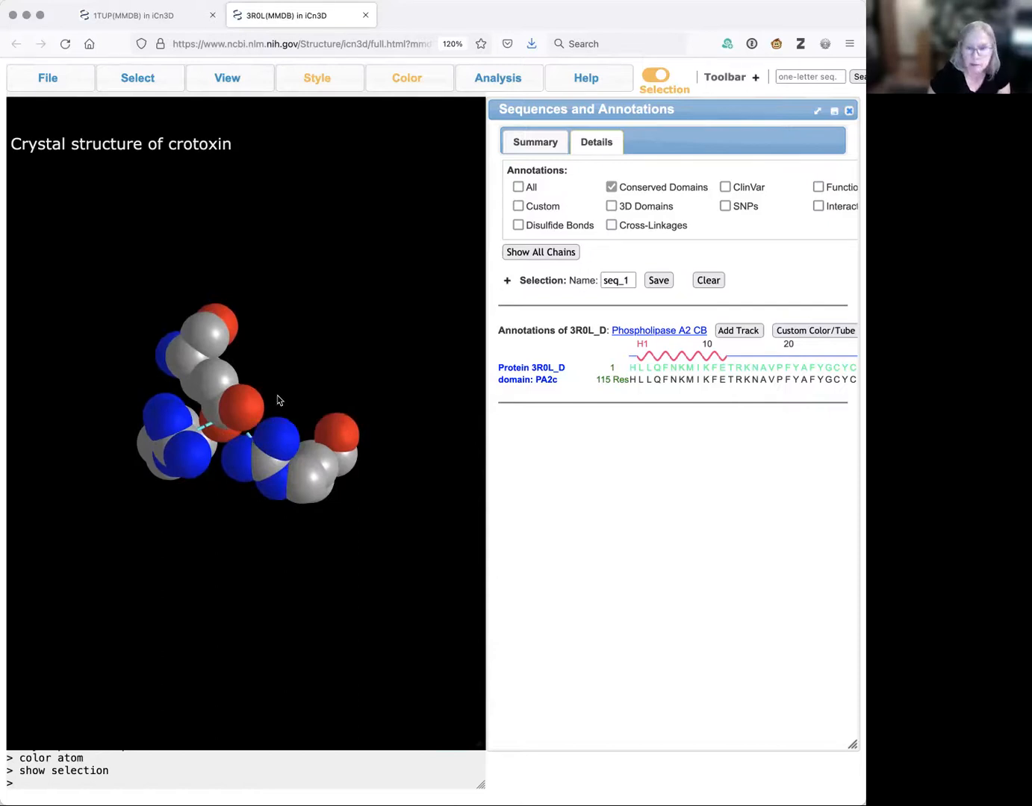
pyautogui.moveTo(193, 456)
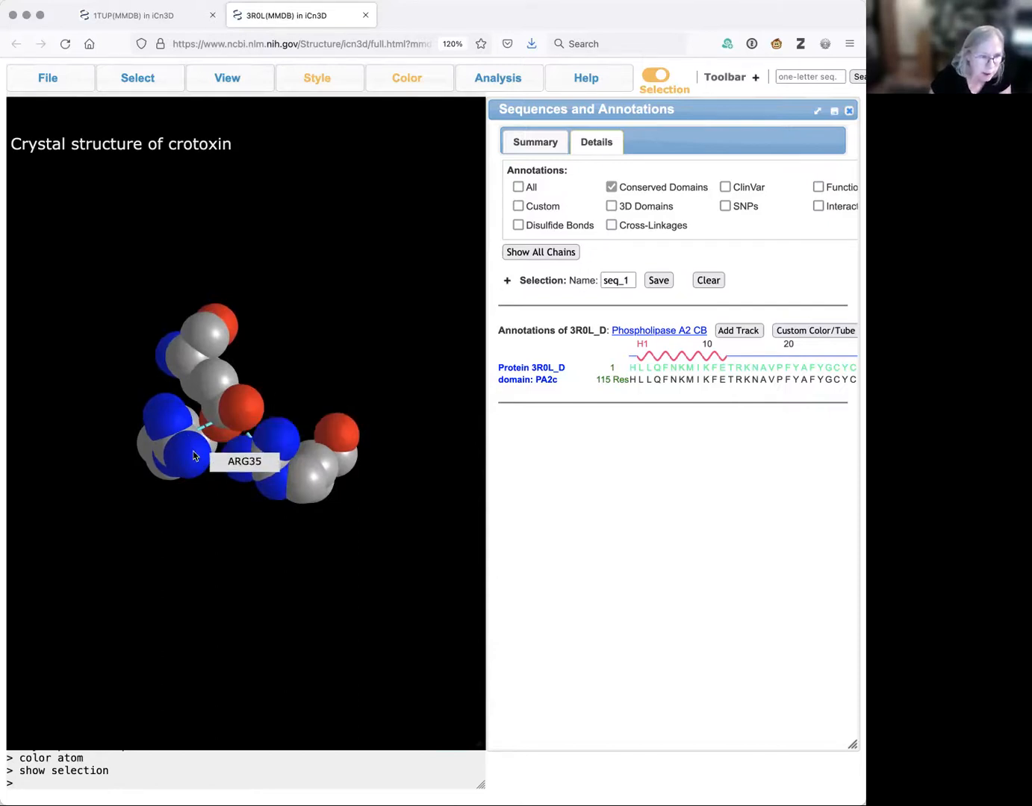